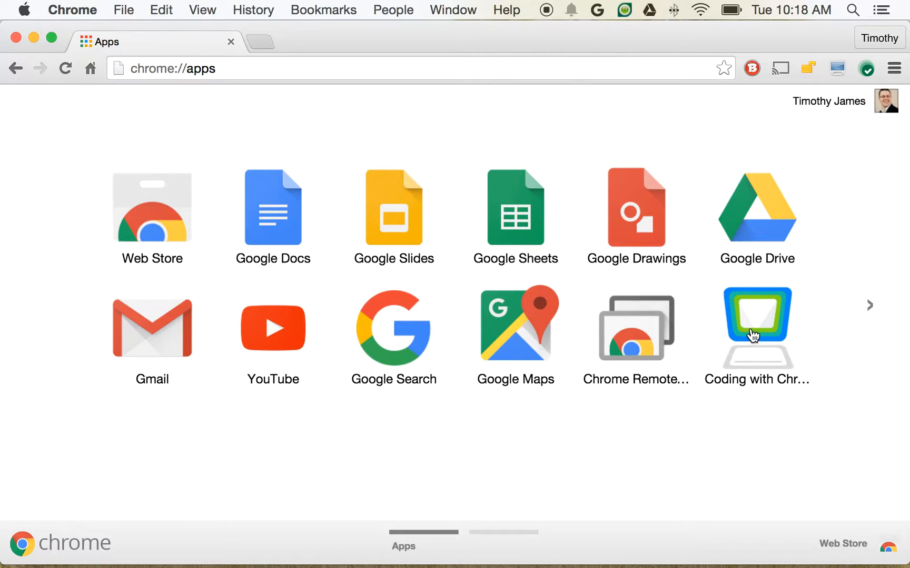
mouse_move(756, 336)
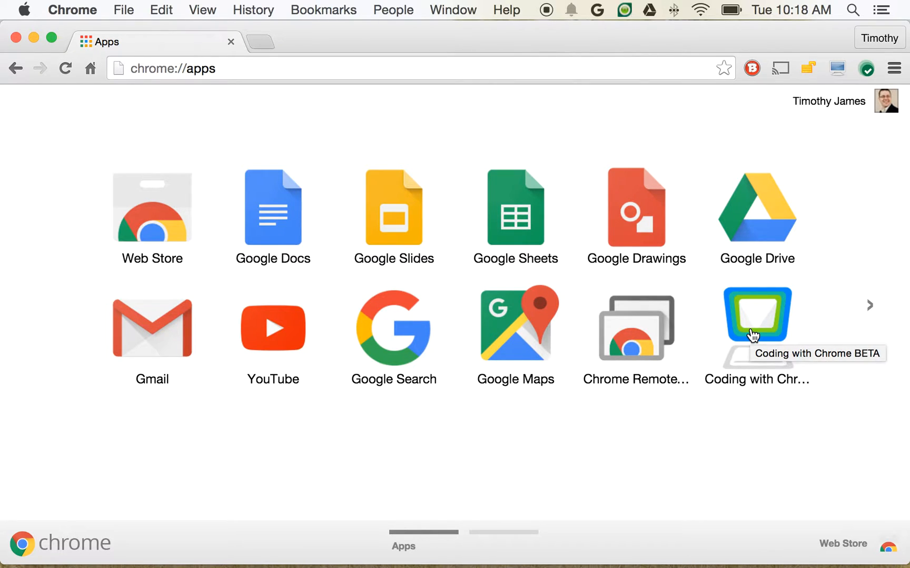
- Launch Coding with Chrome, start a Basic Coding JavaScript file and name it Dates
click(755, 324)
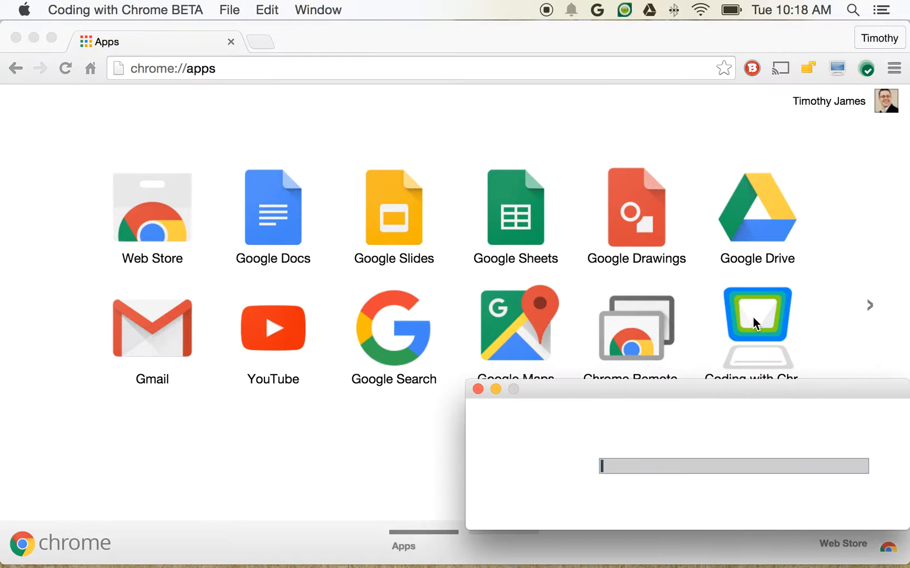
click(756, 324)
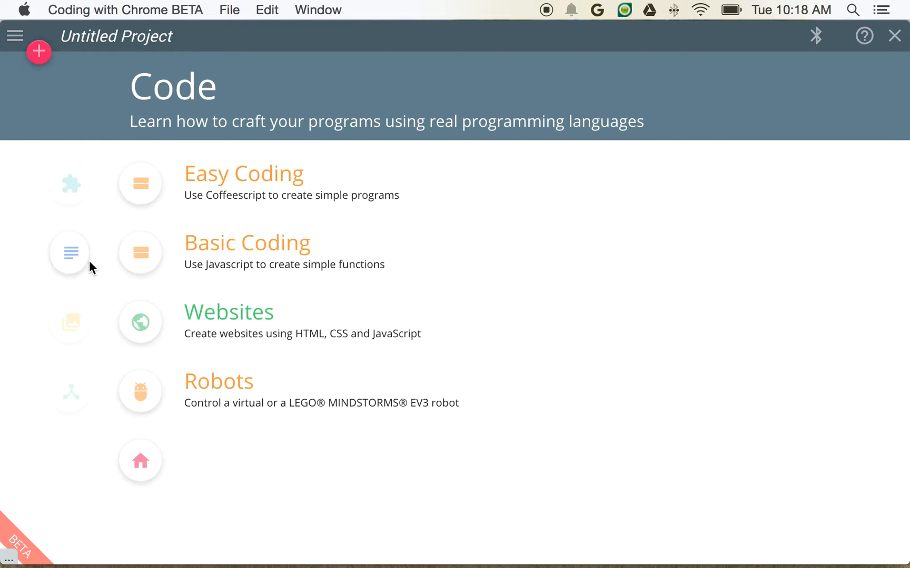
mouse_move(226, 252)
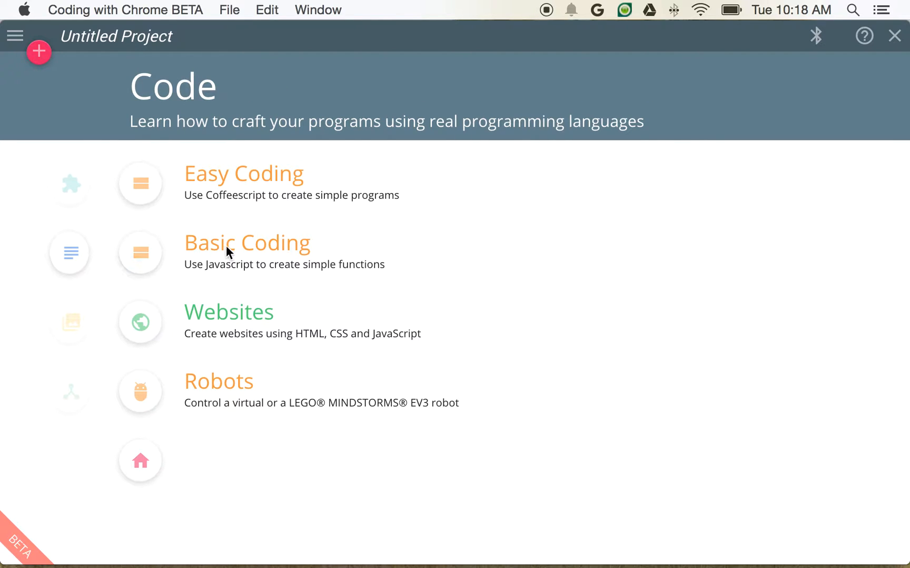
click(247, 242)
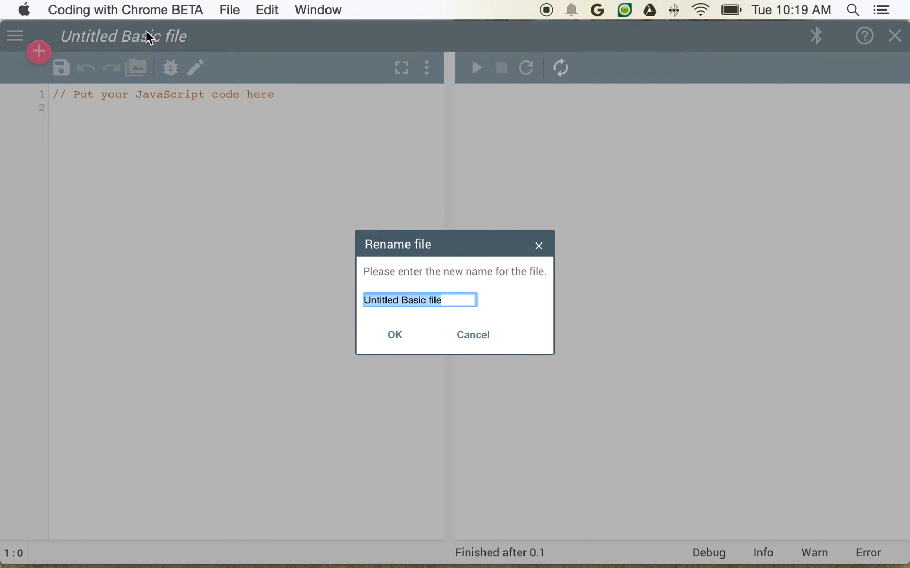
click(393, 334)
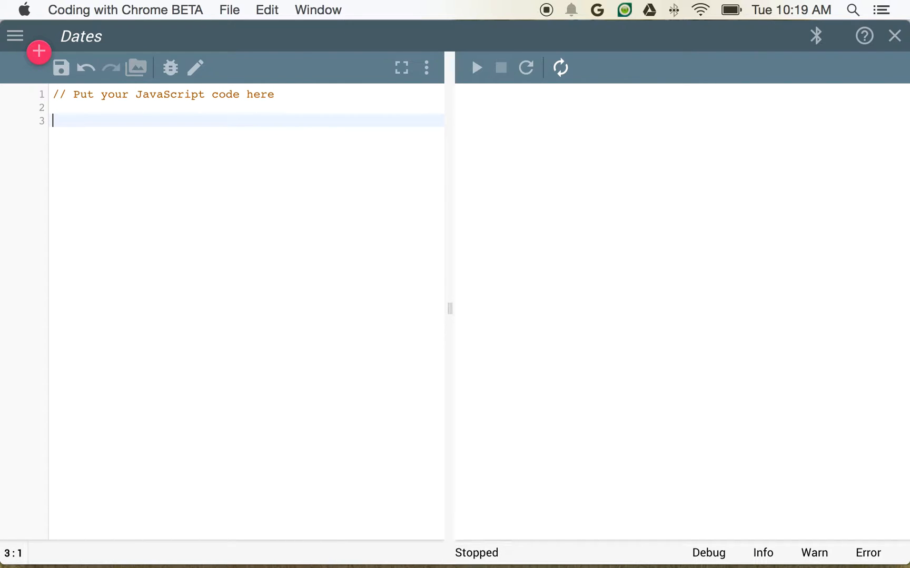
- Add var num = 0; and document.write(num); to the Dates code
click(477, 67)
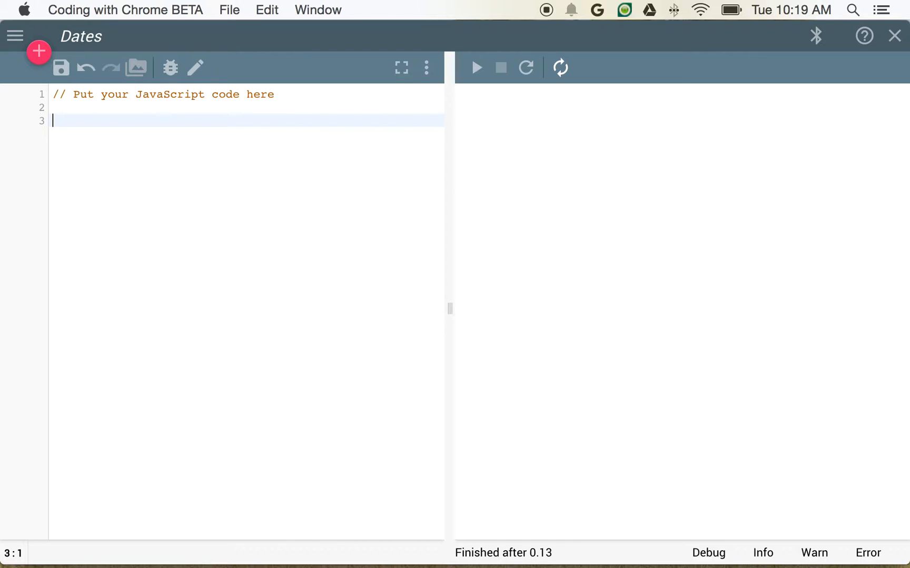
text(var)
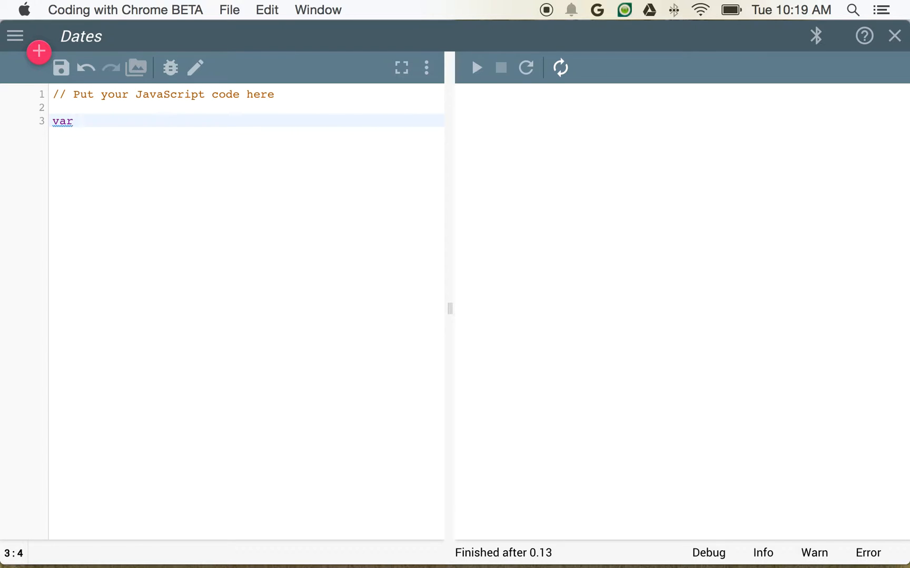
click(476, 67)
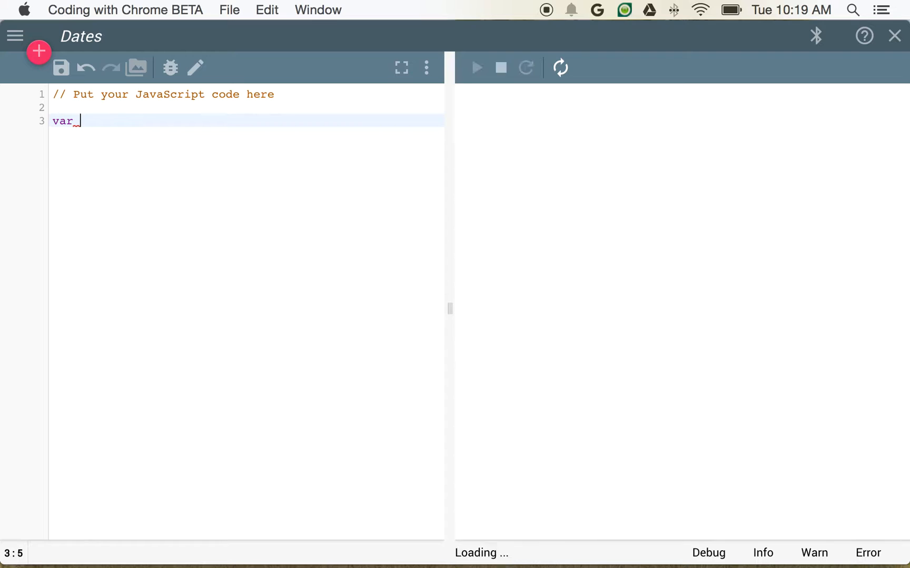
click(477, 68)
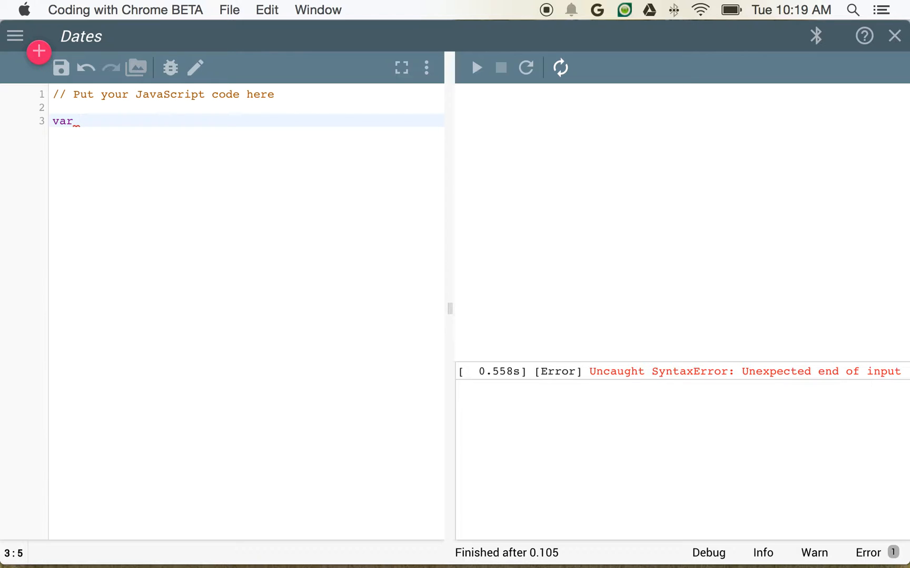
text(num = 0;)
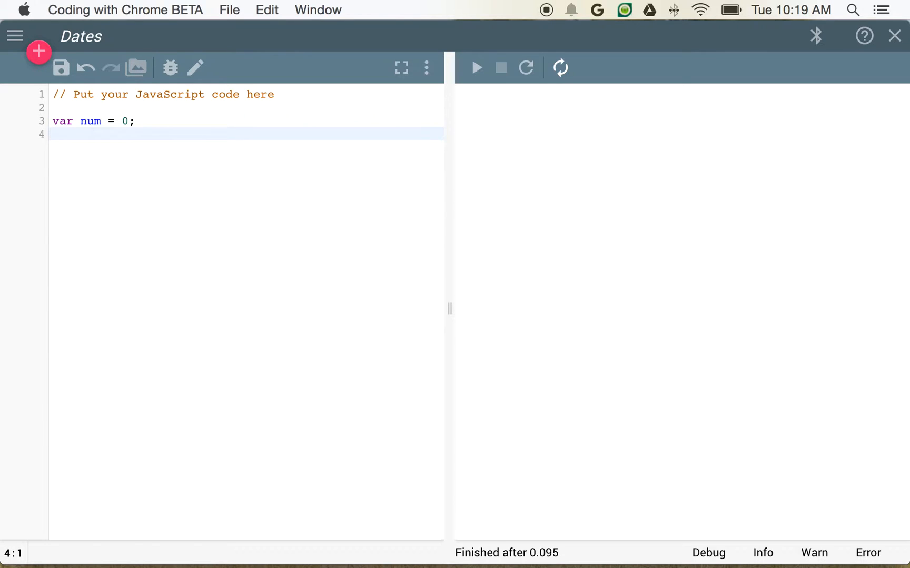
text(d)
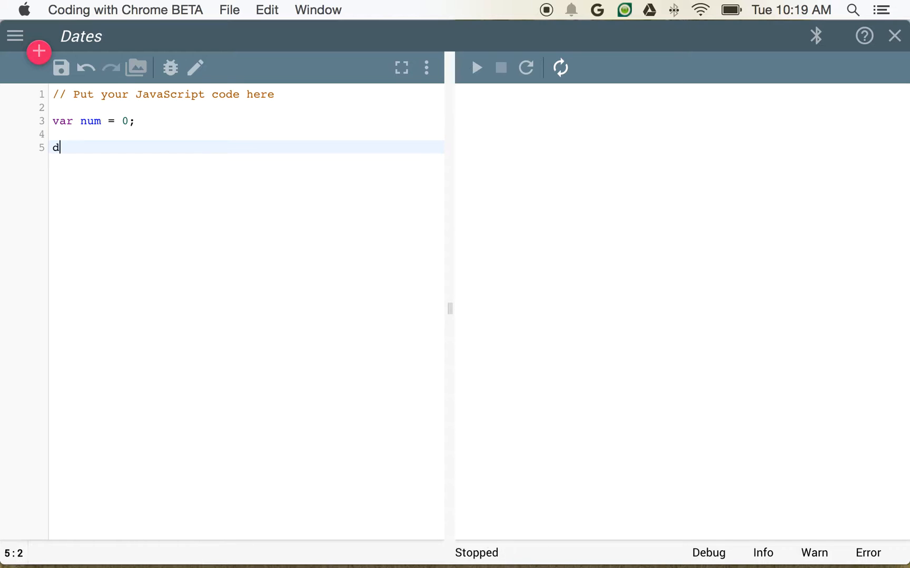
text(ocument.write())
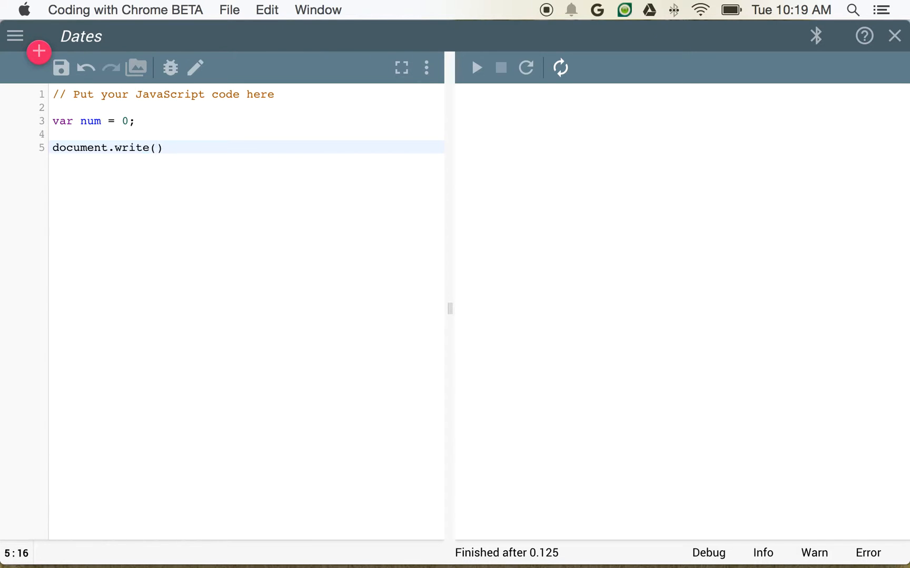
text(num);)
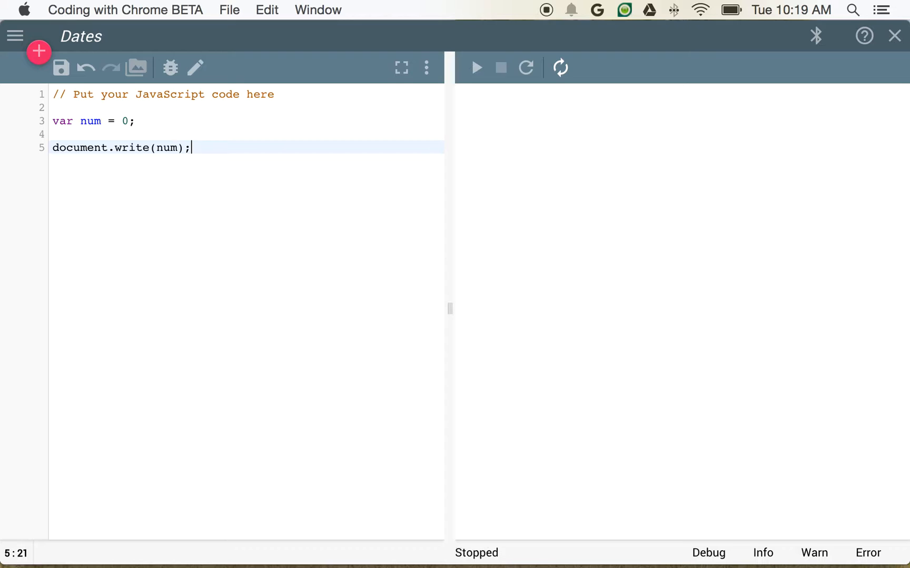
- Run the program, then replace document.write with console.debug(num);
click(476, 67)
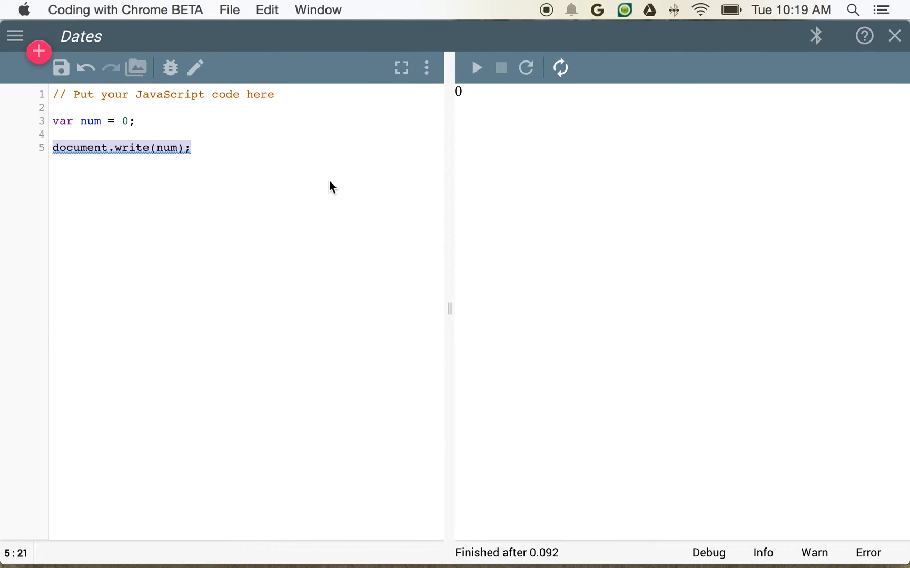
mouse_move(347, 177)
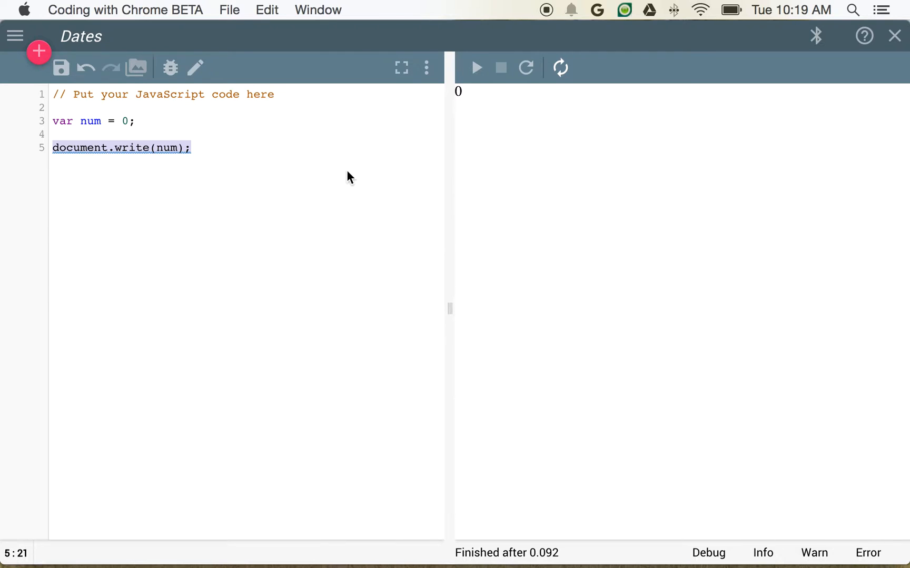
mouse_move(670, 377)
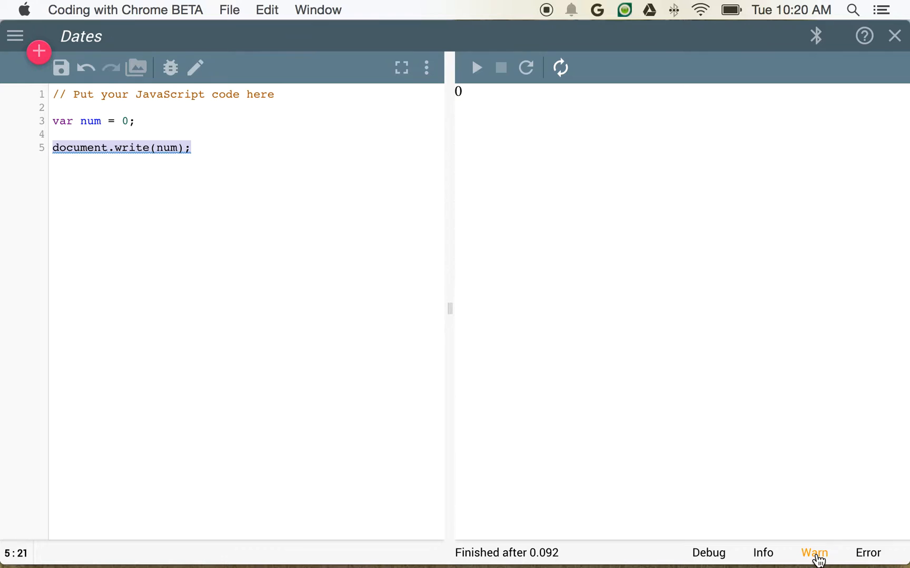
click(193, 148)
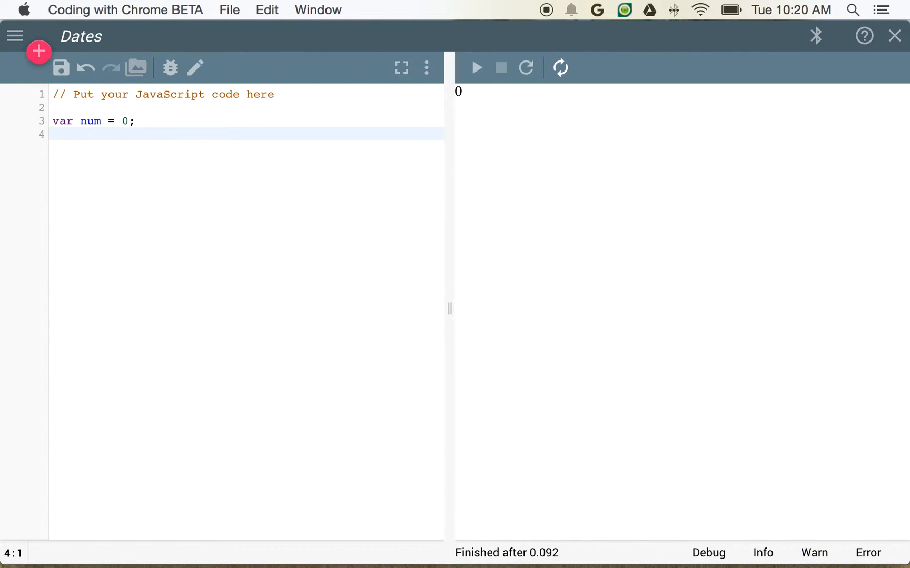
text(cons)
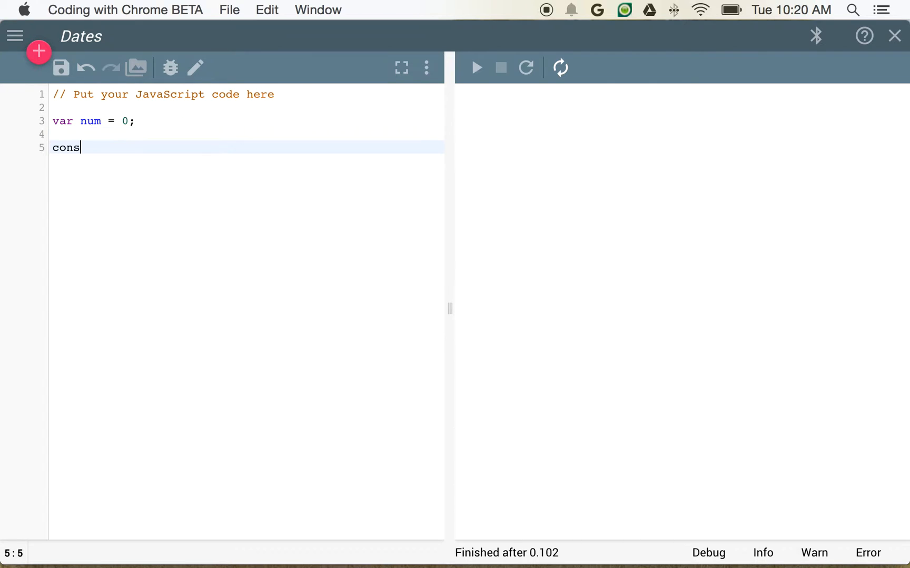
text(ole.debug(n)
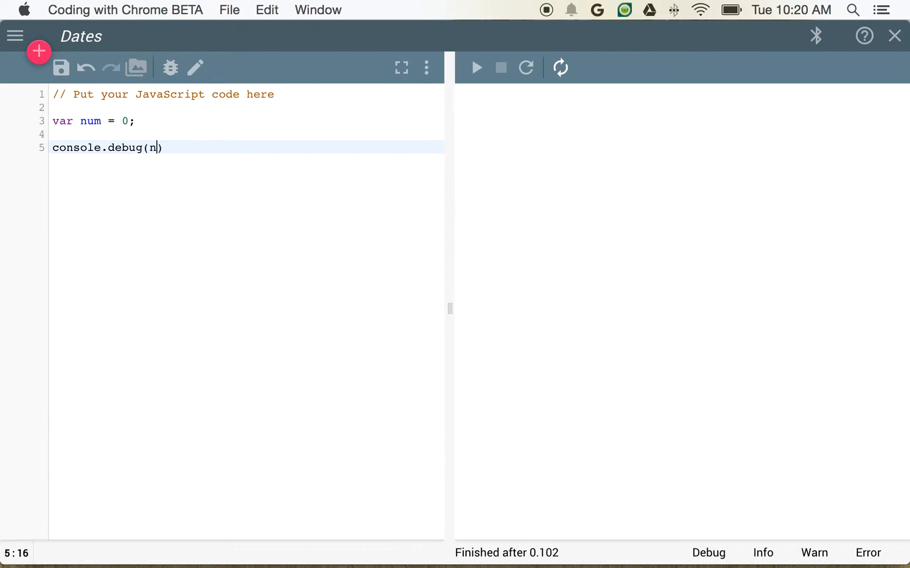
text(um);)
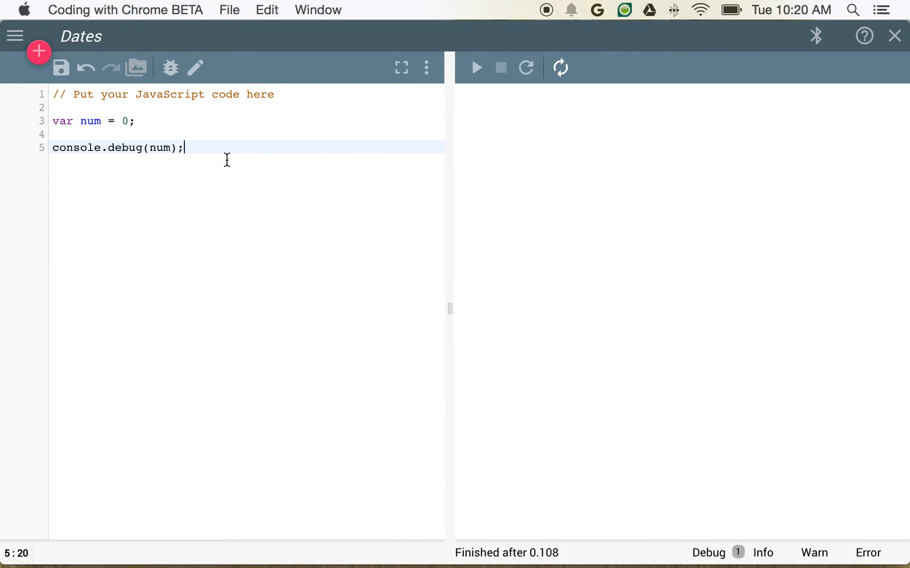
- View the debug log and prefix num with 'The number is '
click(476, 67)
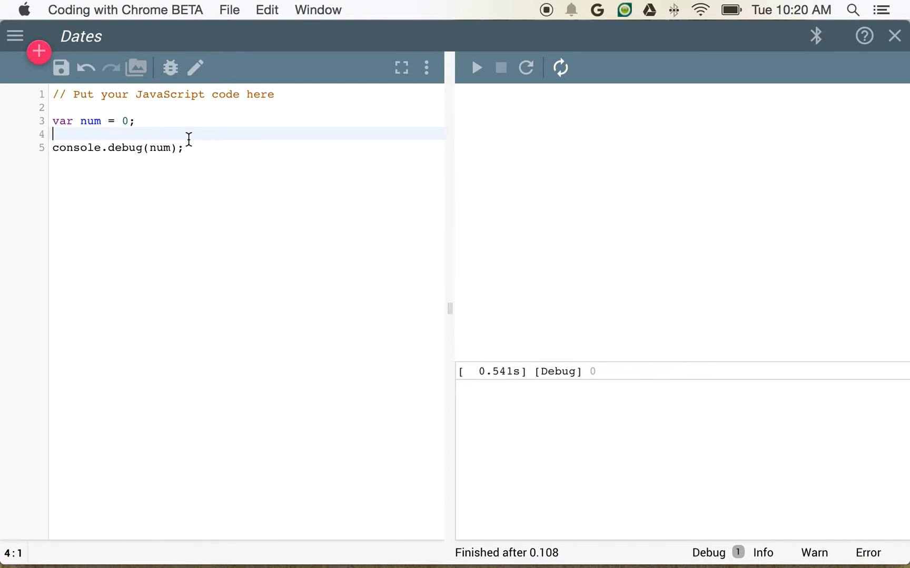
click(183, 148)
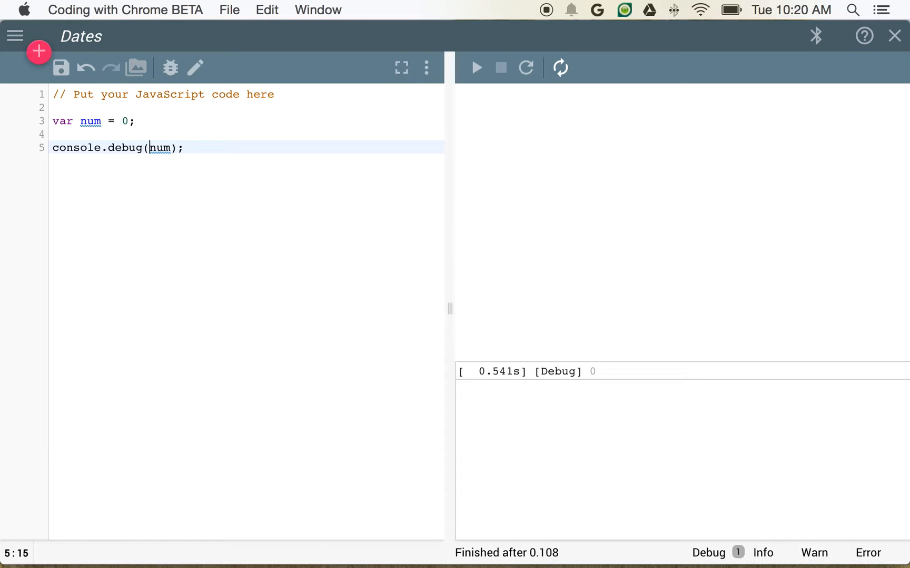
text('The number is '+)
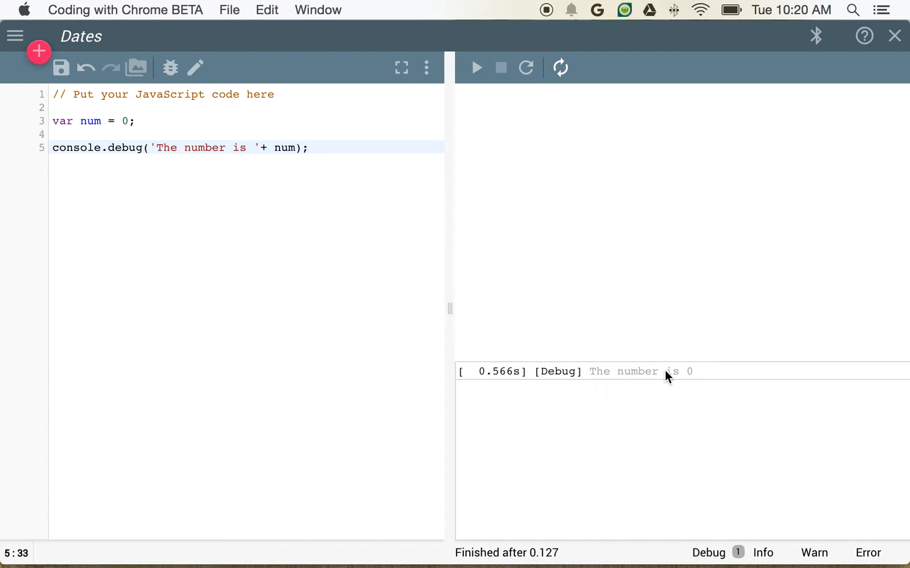
- Log 'The number is '+ num with console.info, warn and error, and run
double_click(124, 148)
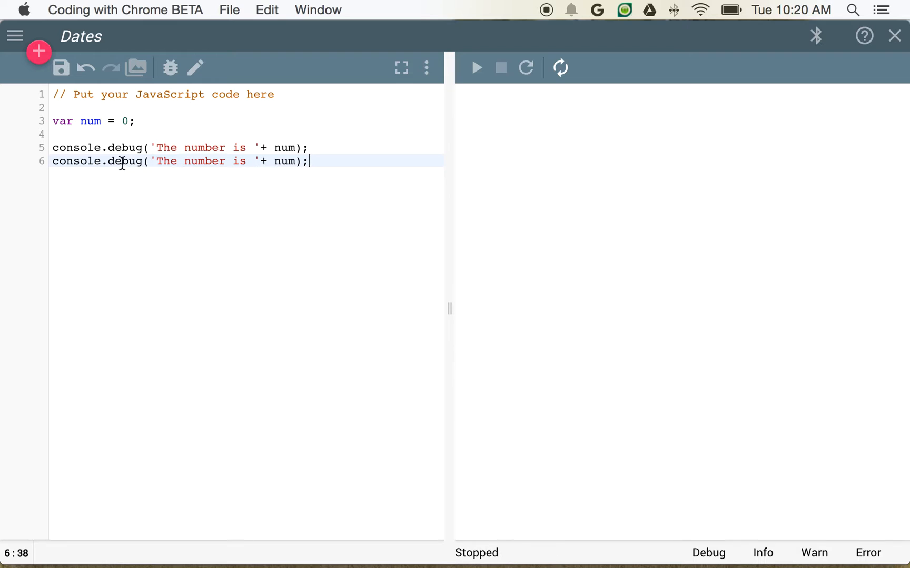
text(info)
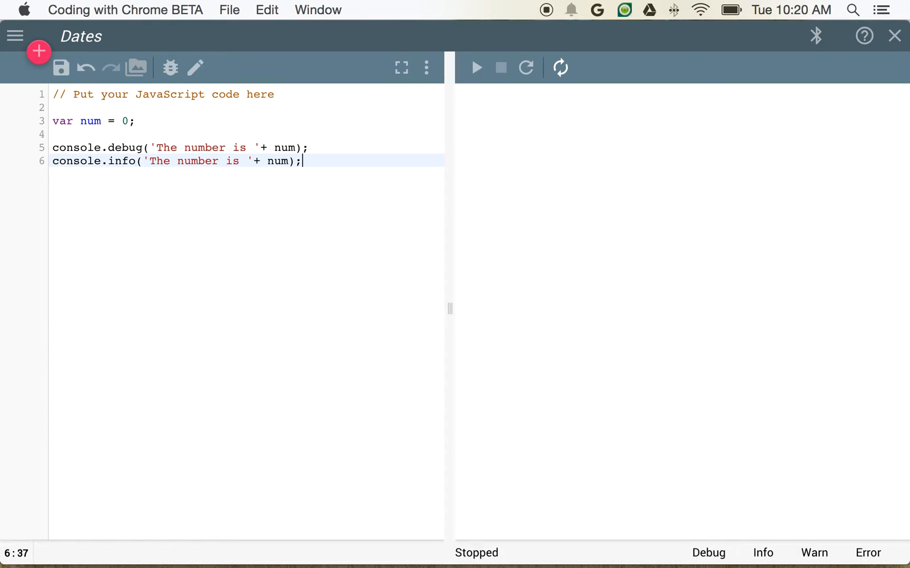
click(476, 67)
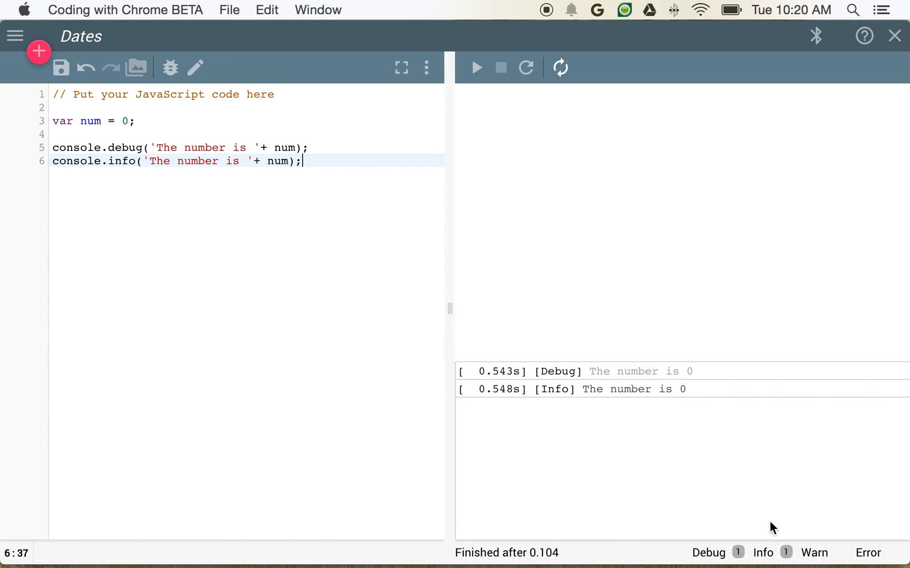
mouse_move(708, 553)
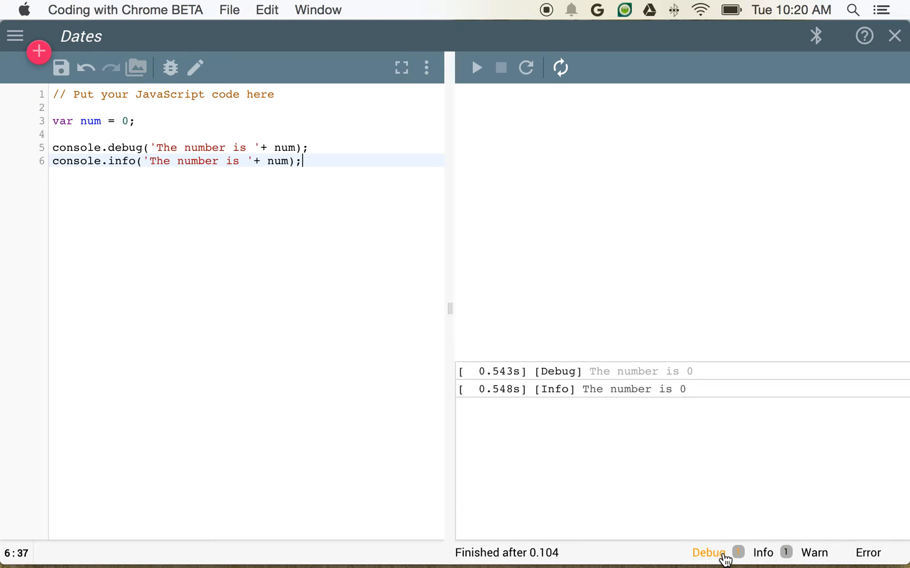
key(Return)
text(console.wa('The number is '+ num);)
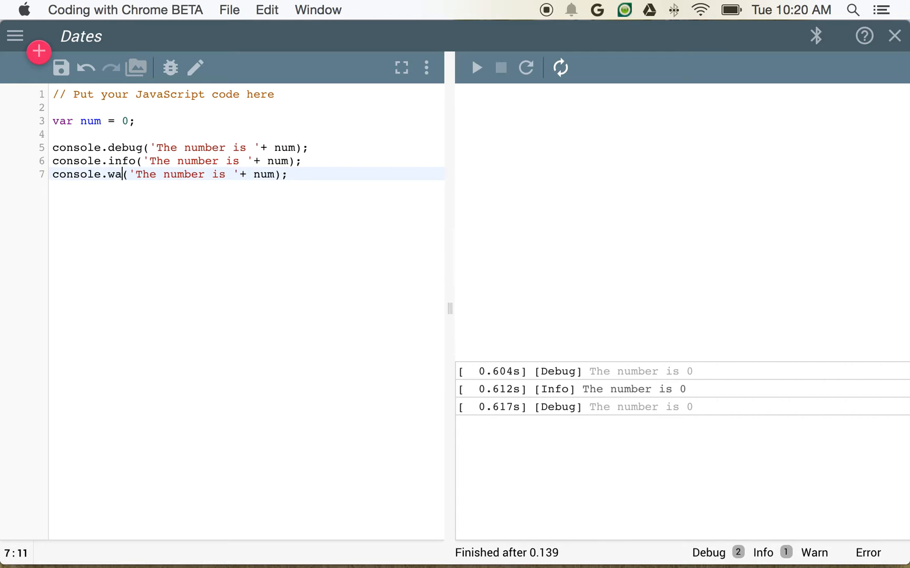
text(rn)
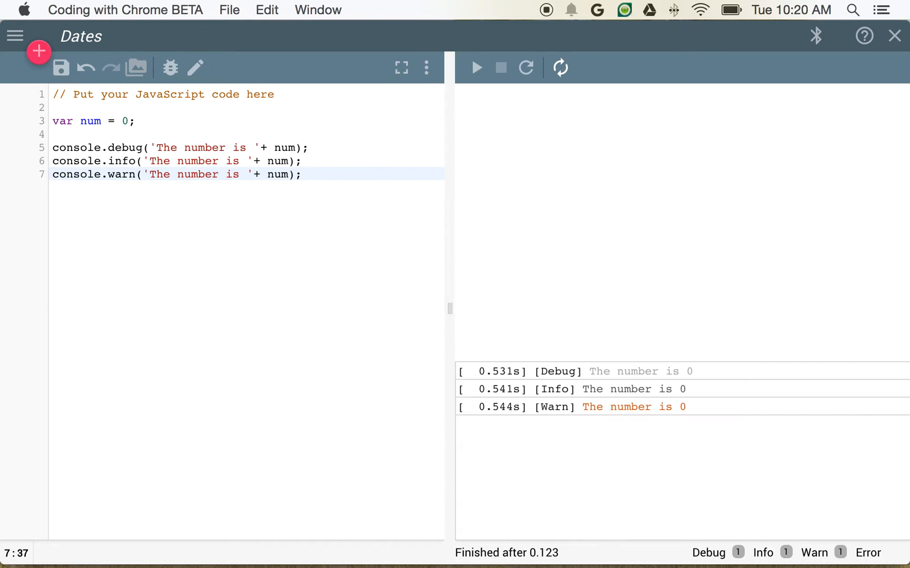
text(console.e('The number is '+ num);)
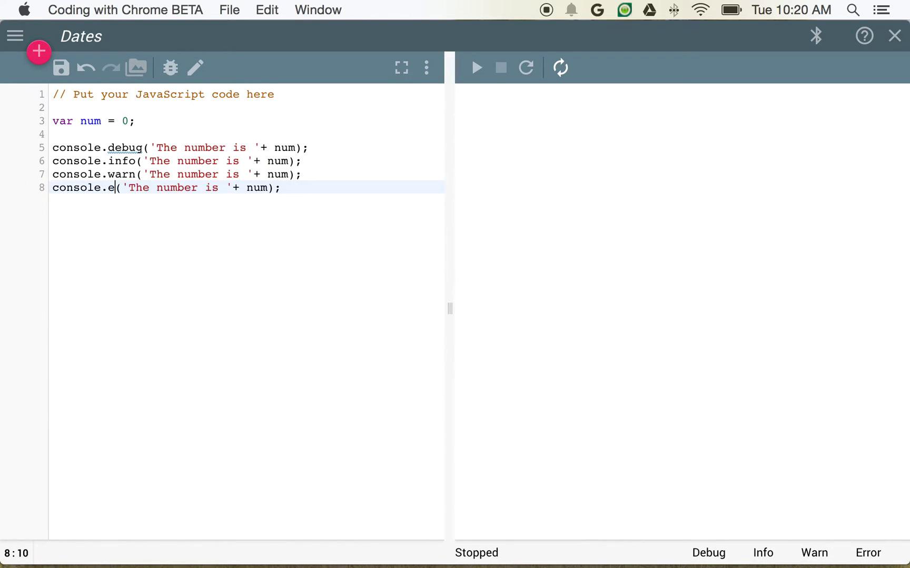
click(476, 67)
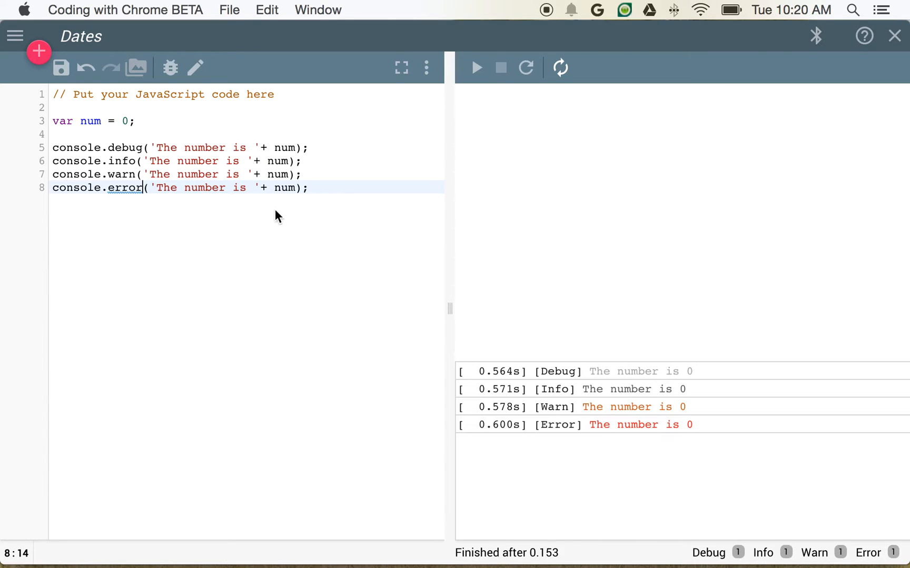
mouse_move(745, 498)
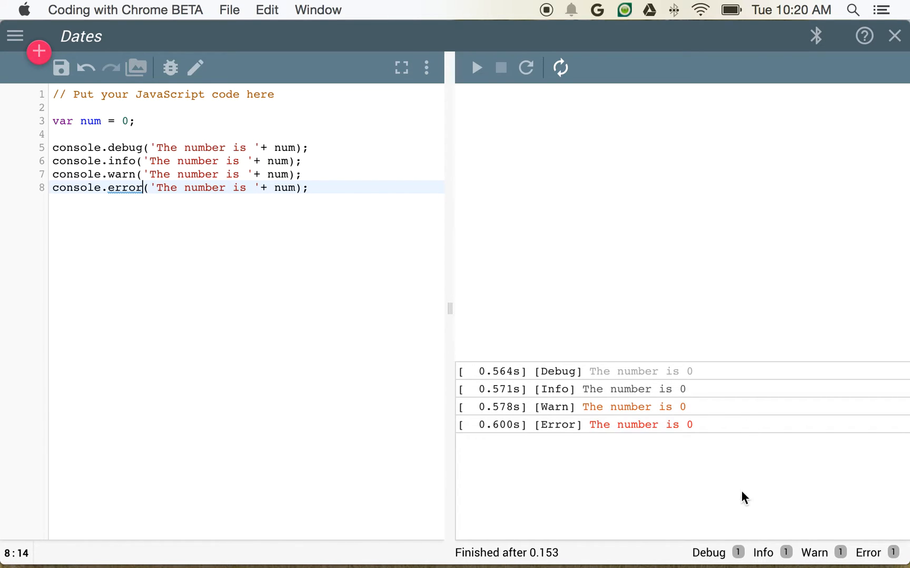
mouse_move(356, 212)
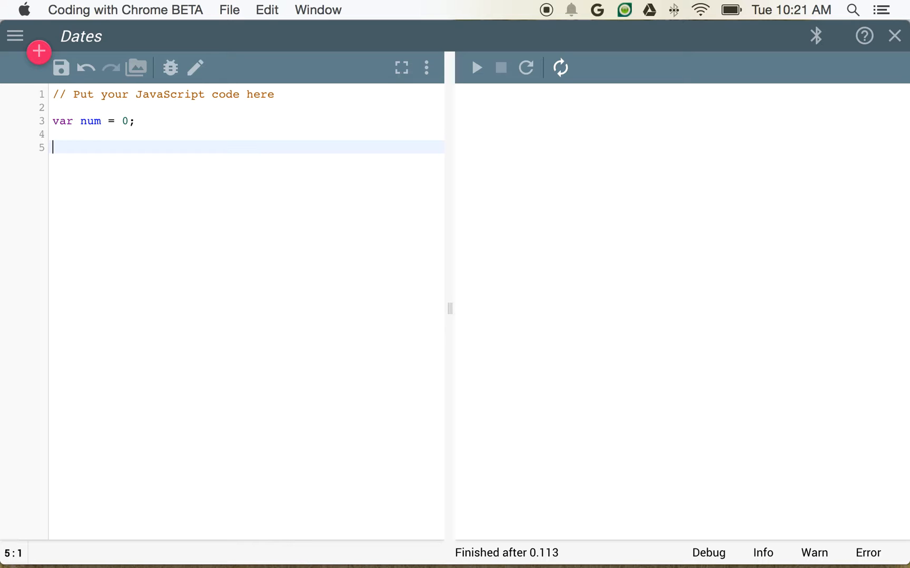
- Declare text as 'This is some text.', write it to the page, and run
text(var text = ')
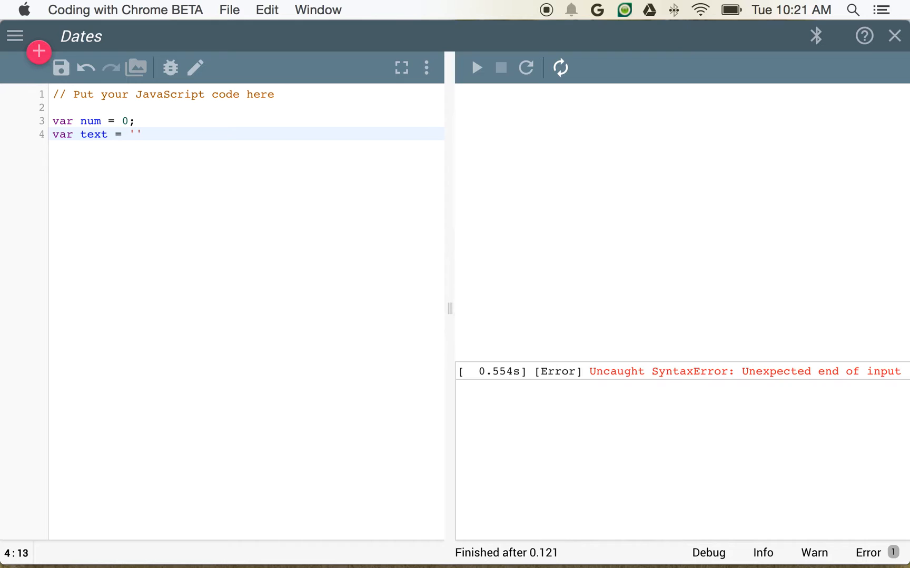
text(This is so)
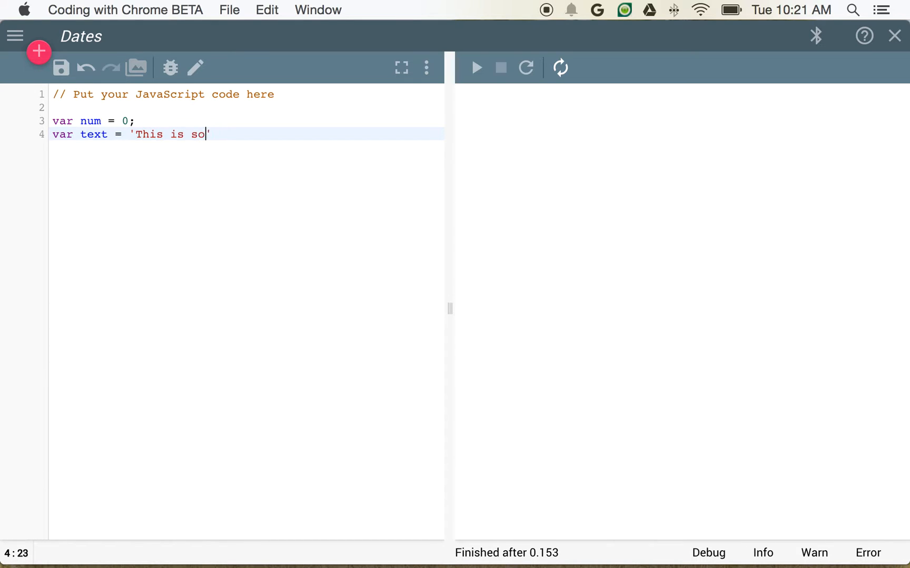
text(me text.';)
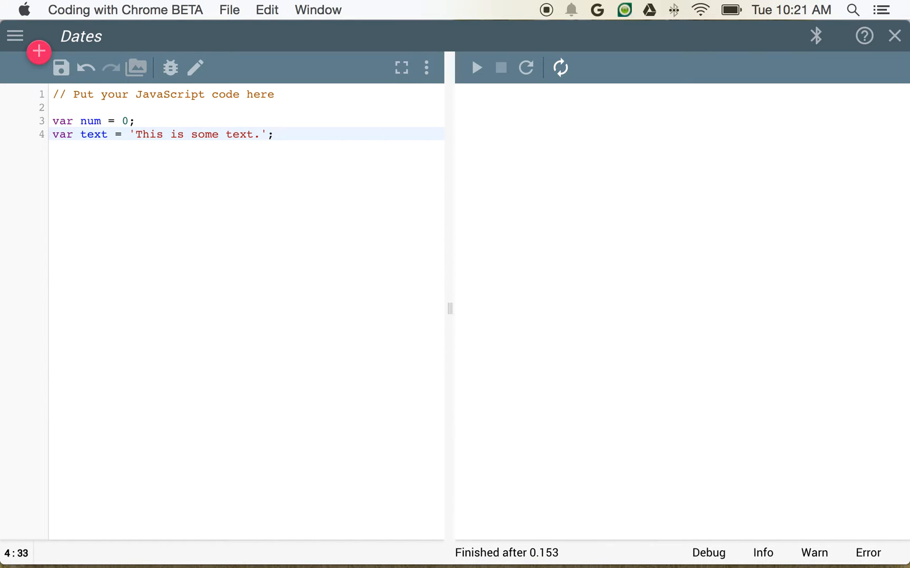
text(document.wr)
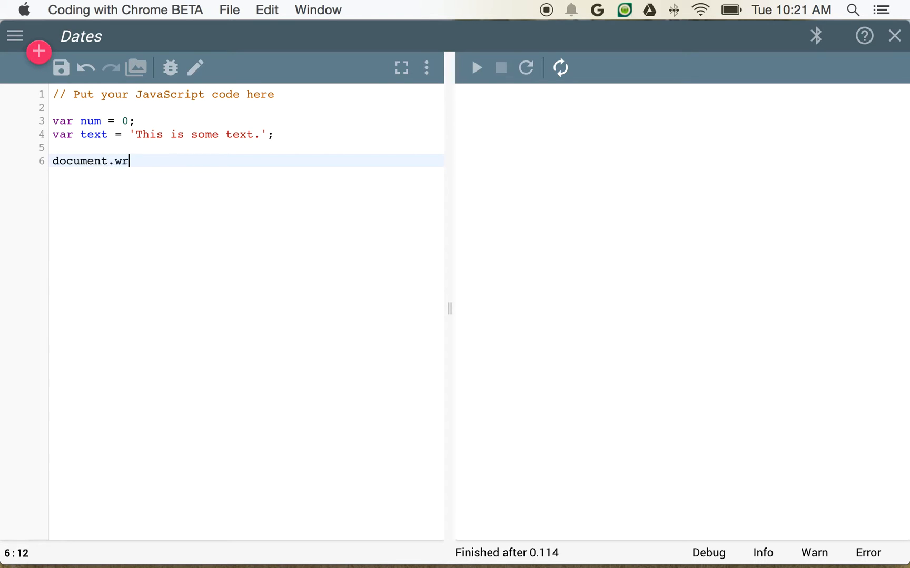
text(ite(text);)
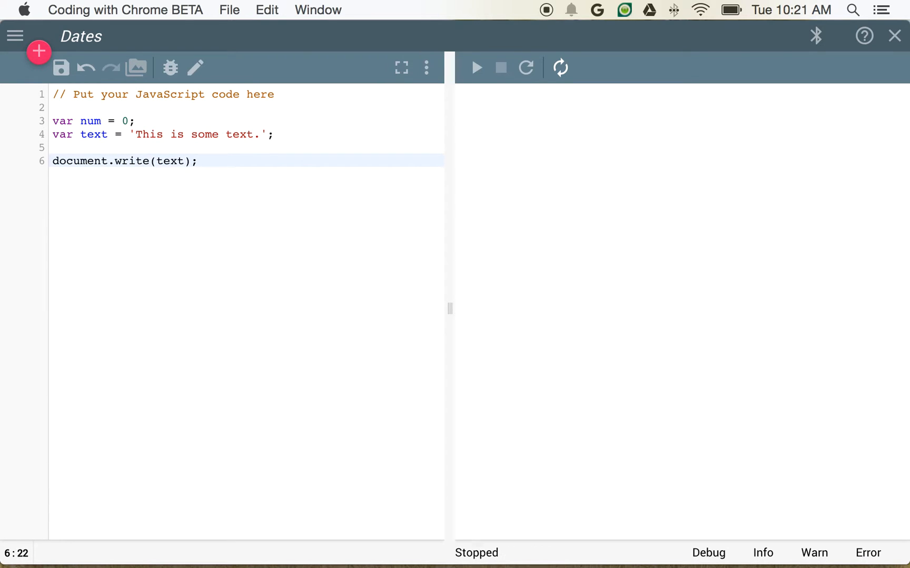
click(476, 67)
text(var)
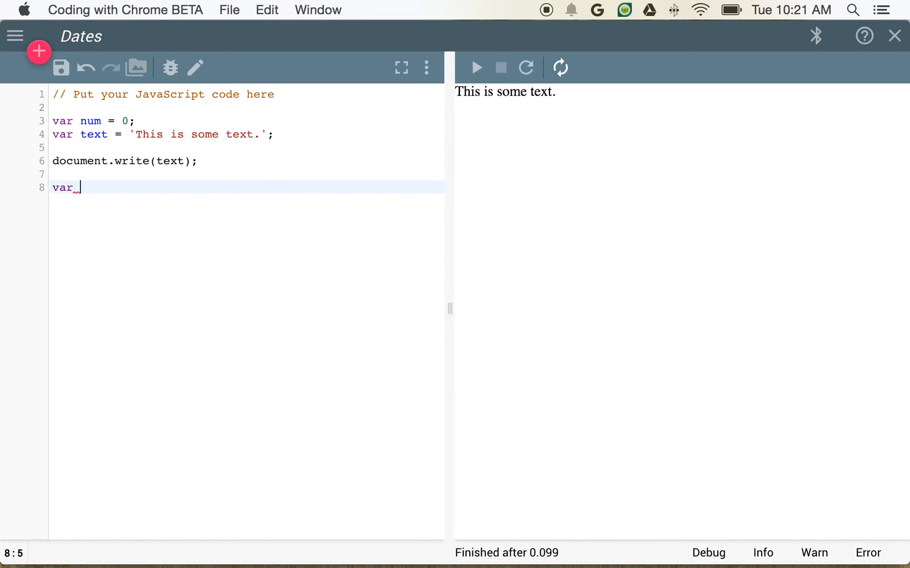
- Add otherText 'This is a number ' + num after a '<br>', write it, and run
text(otherText =)
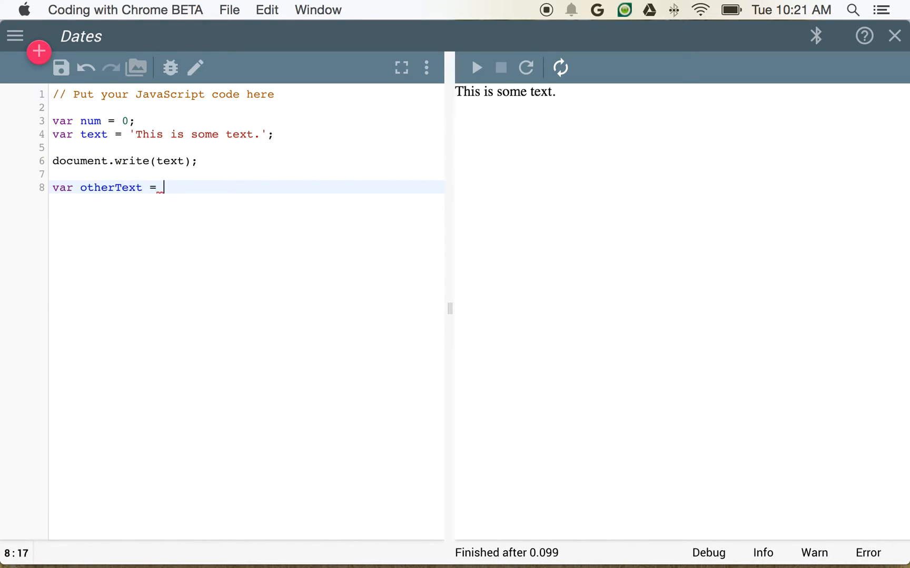
text('This is a nu)
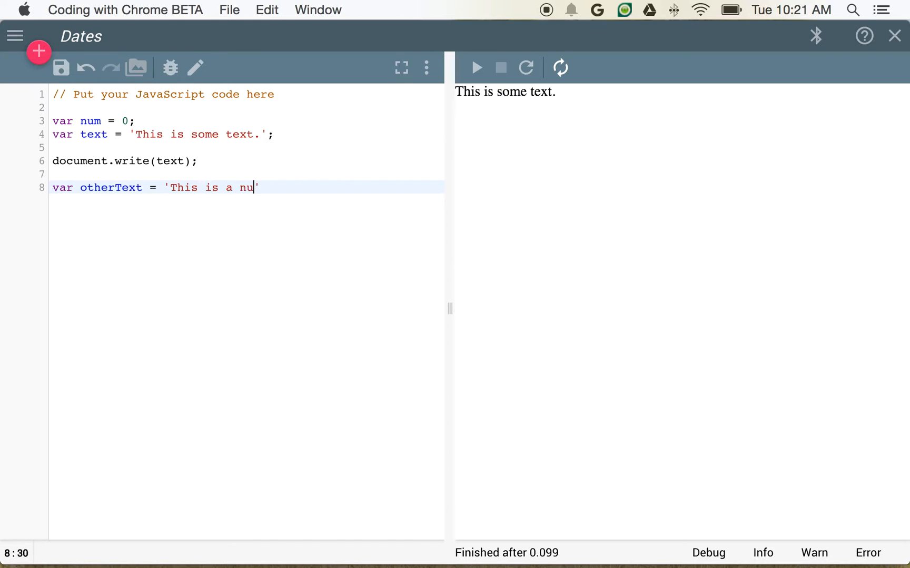
text(mber ')
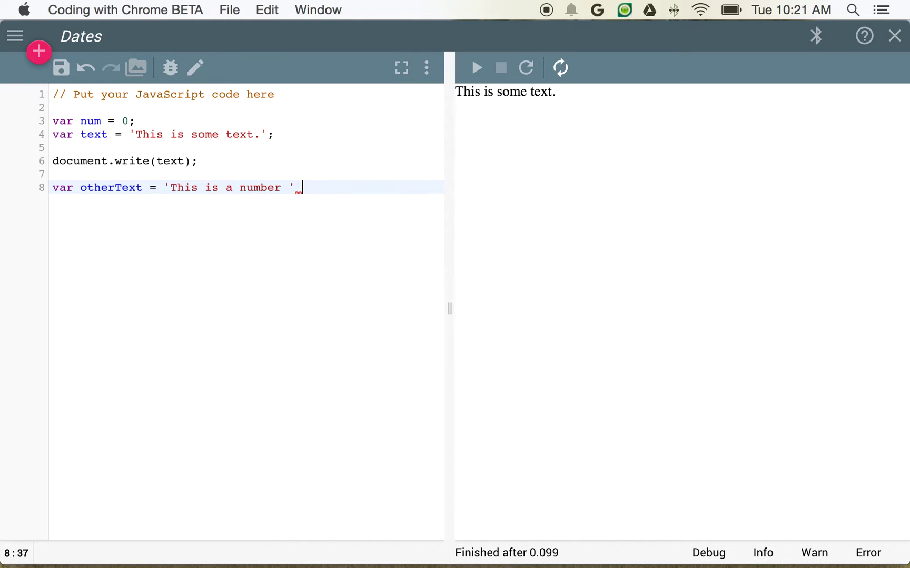
text(+ num;)
text(document.write(')
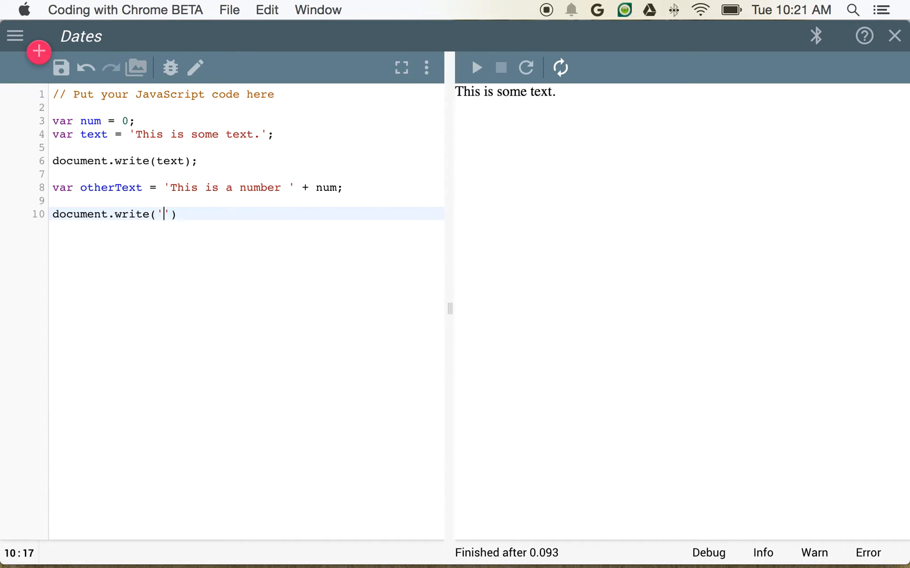
text(<br>');)
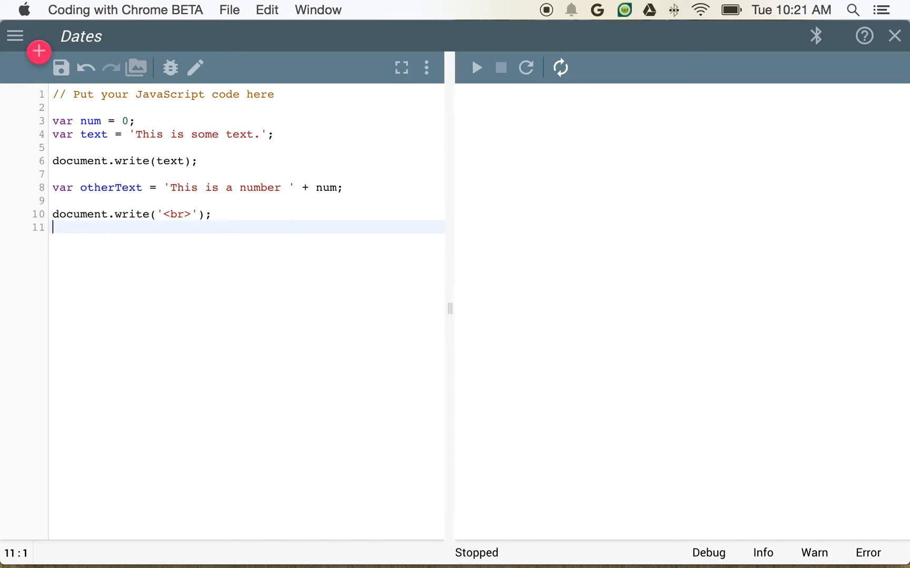
text(document.write(''))
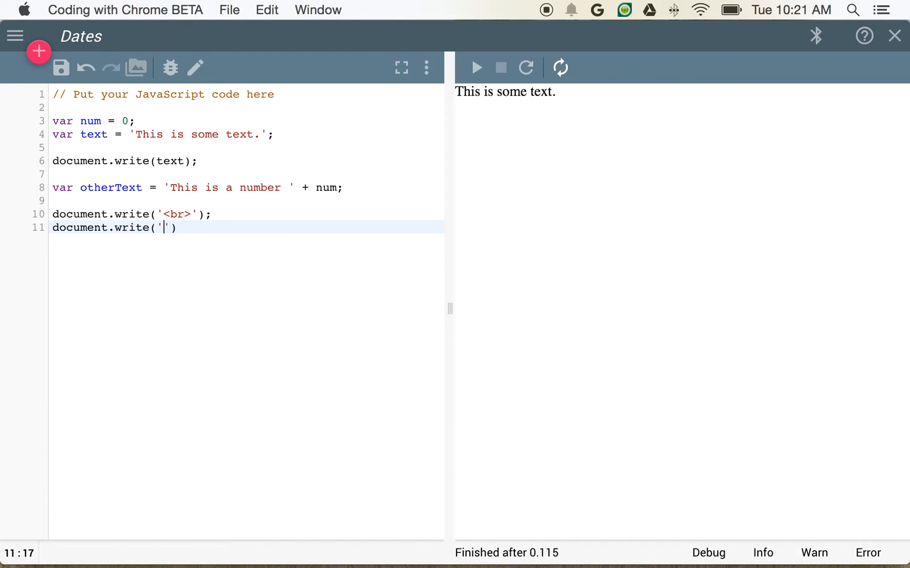
text(other)
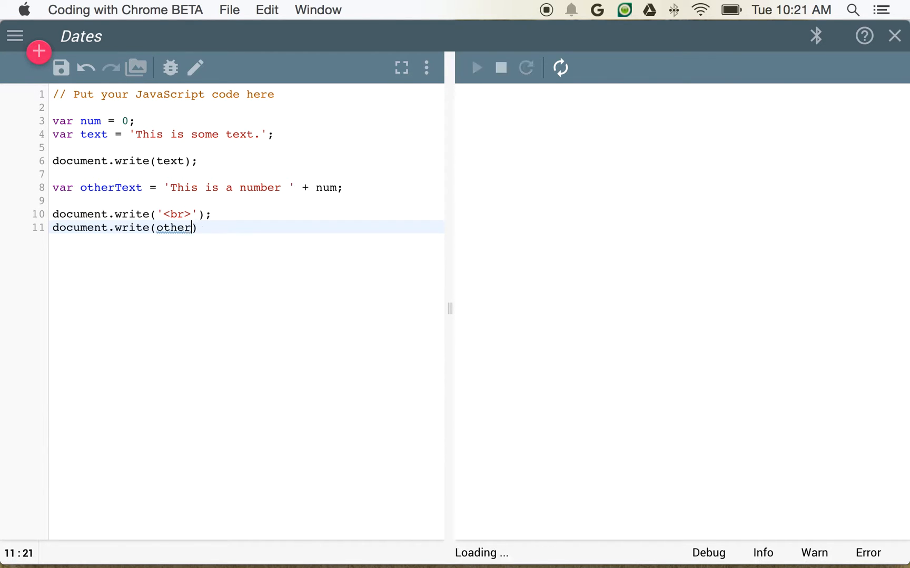
text(Text);)
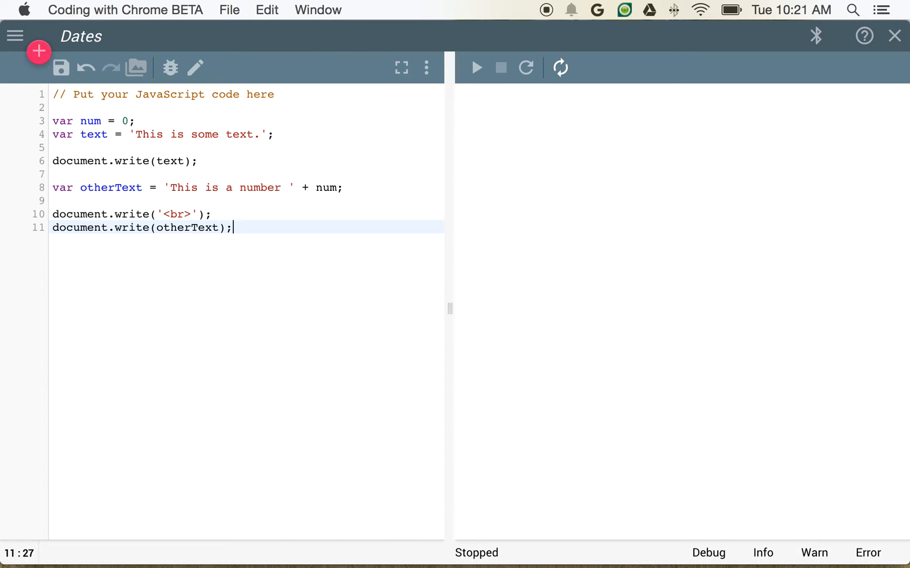
click(476, 67)
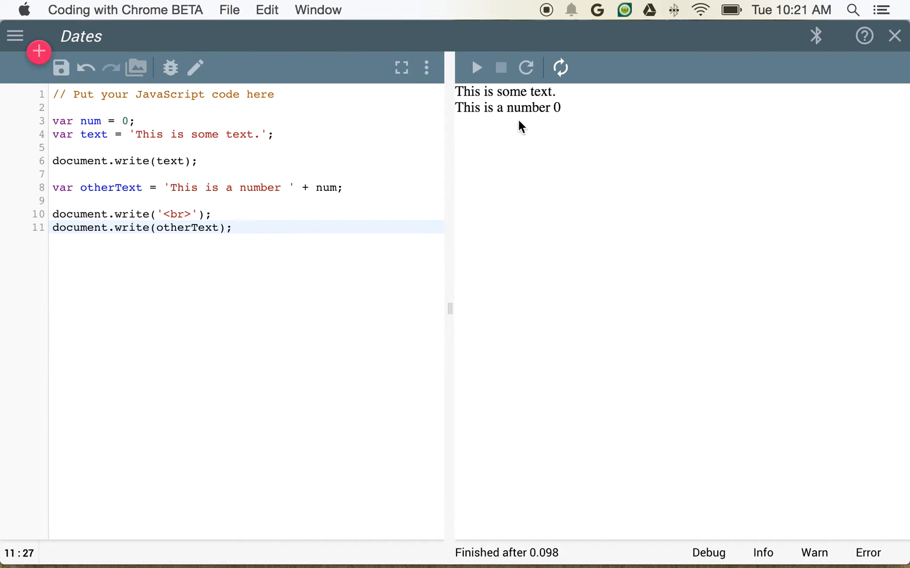
mouse_move(338, 257)
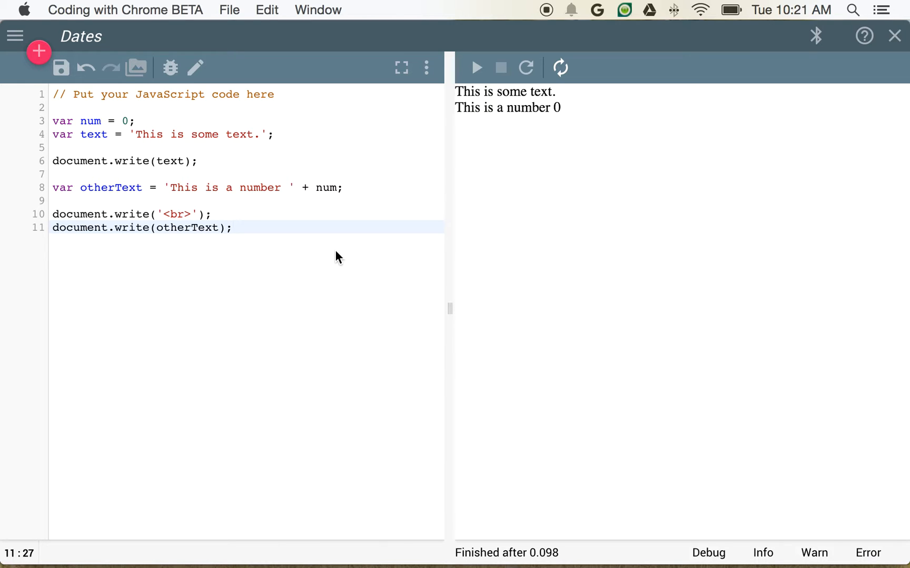
mouse_move(261, 236)
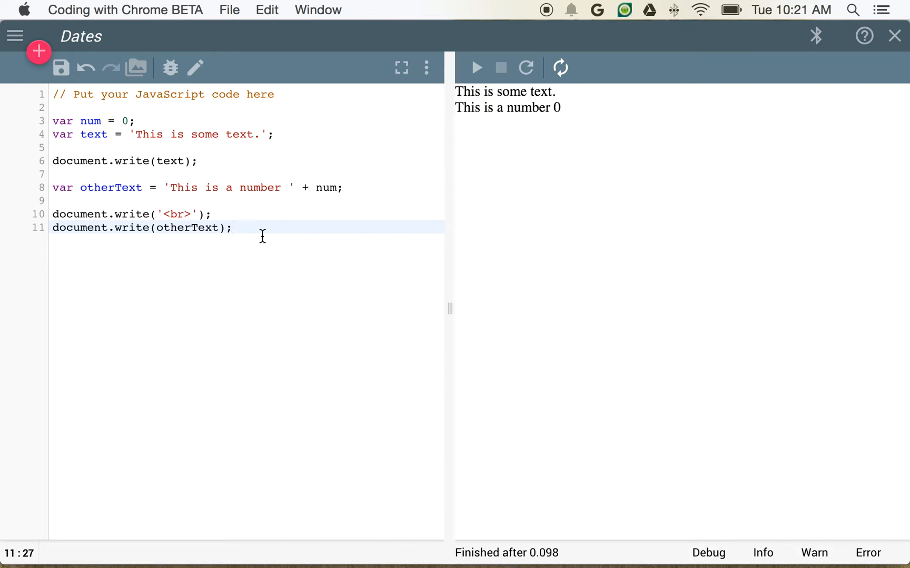
mouse_move(276, 226)
text(var)
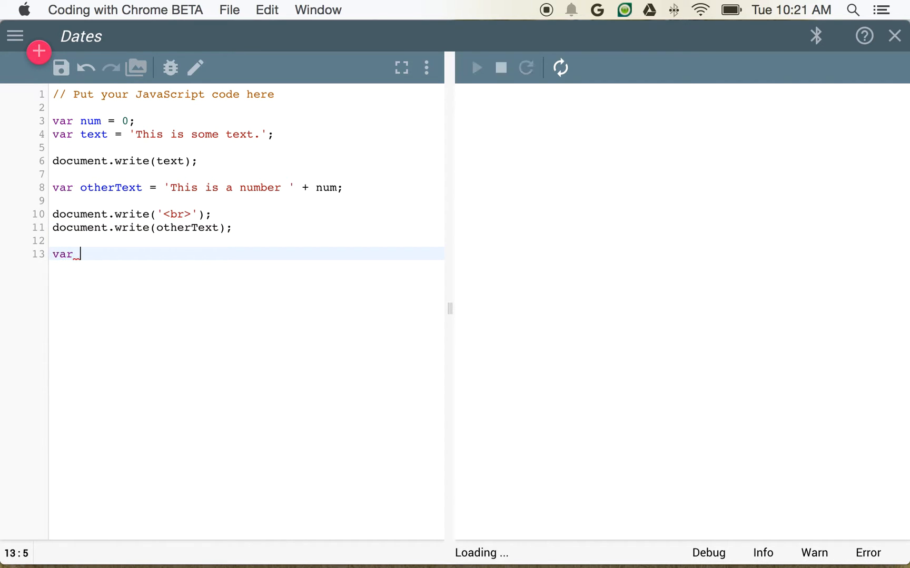
- Declare var today = new Date(); below the text output lines
text(today = date)
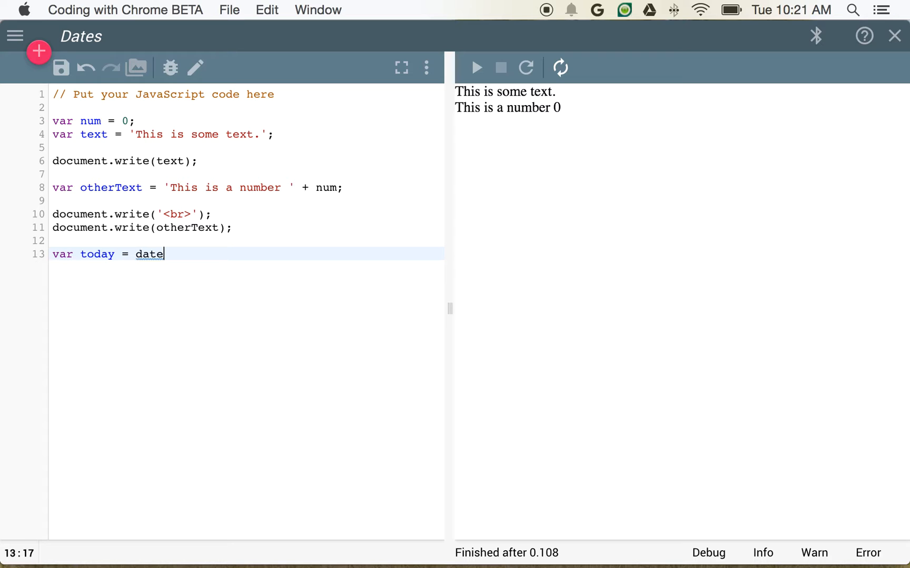
text(new D)
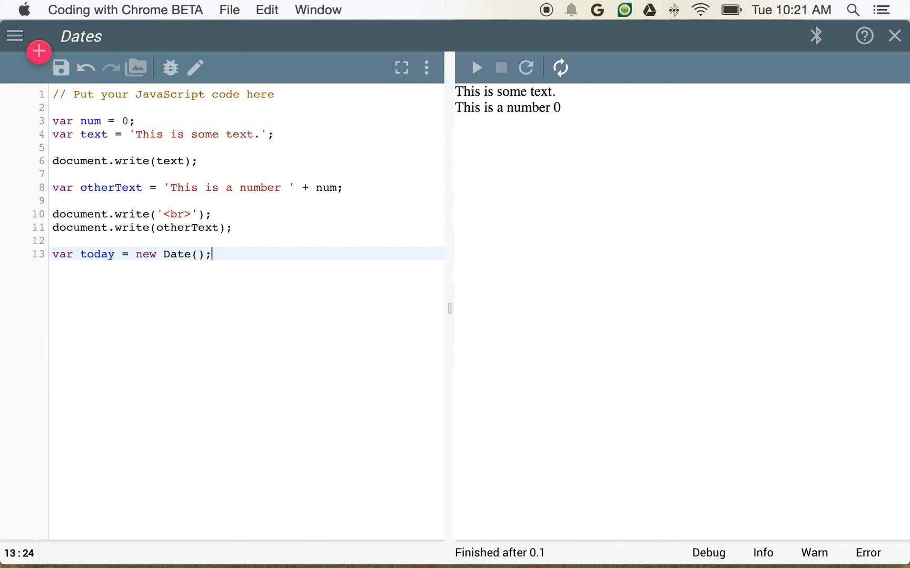
mouse_move(169, 241)
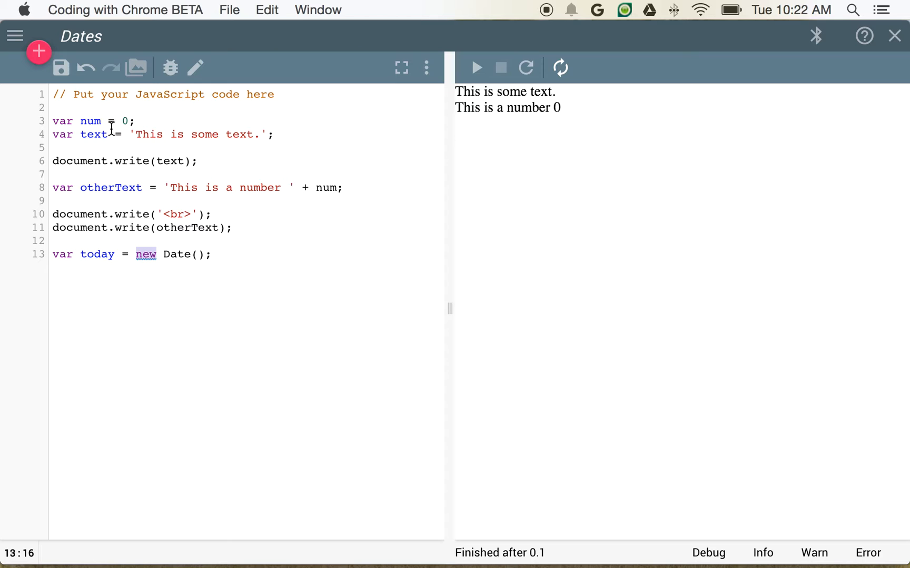
click(141, 121)
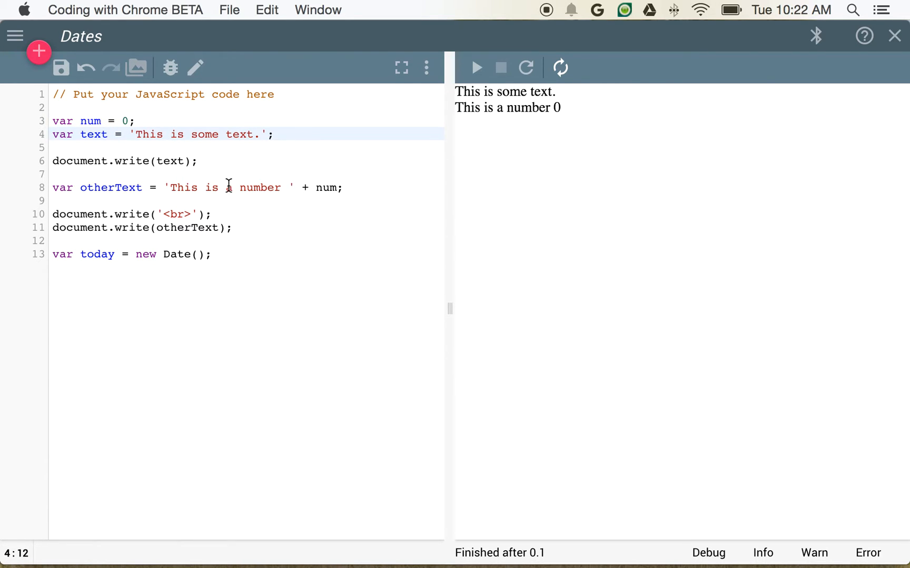
click(128, 134)
text(d)
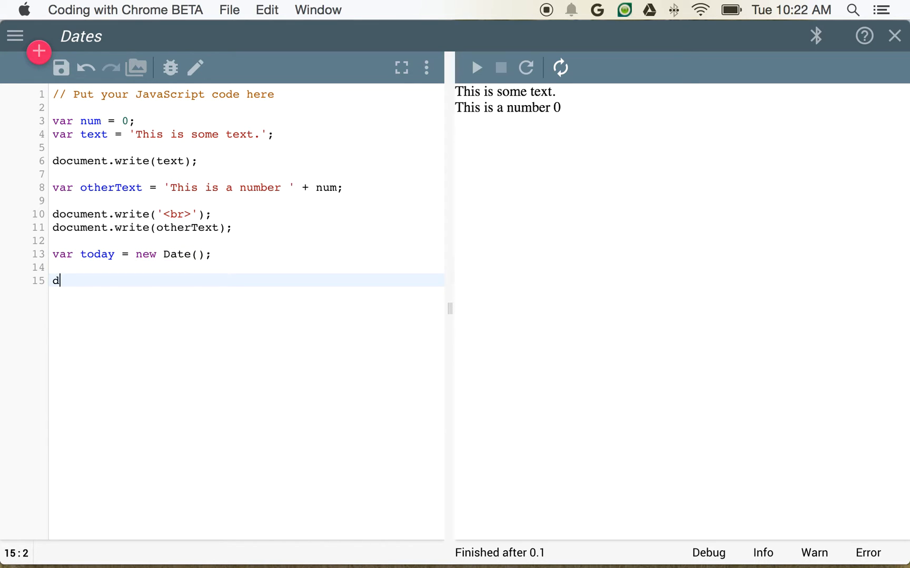
- Write a '<br>' and today to the page, then run to show the date
text(ocument.wr)
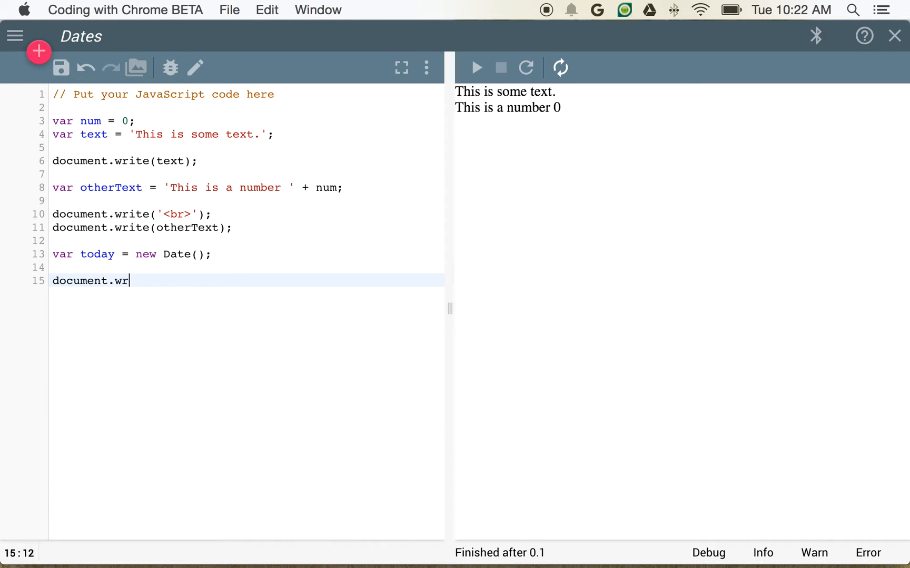
text(ite('<br>');)
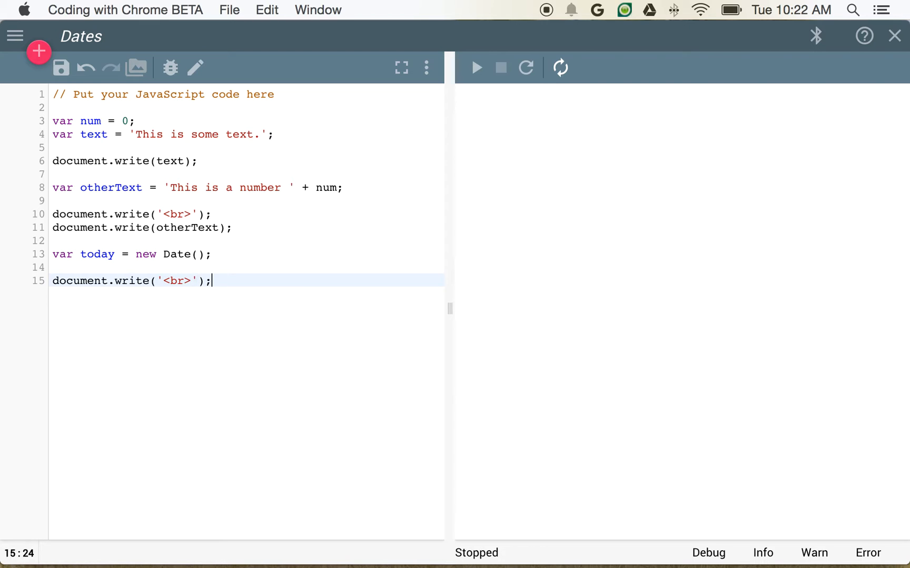
text(document.write(today);)
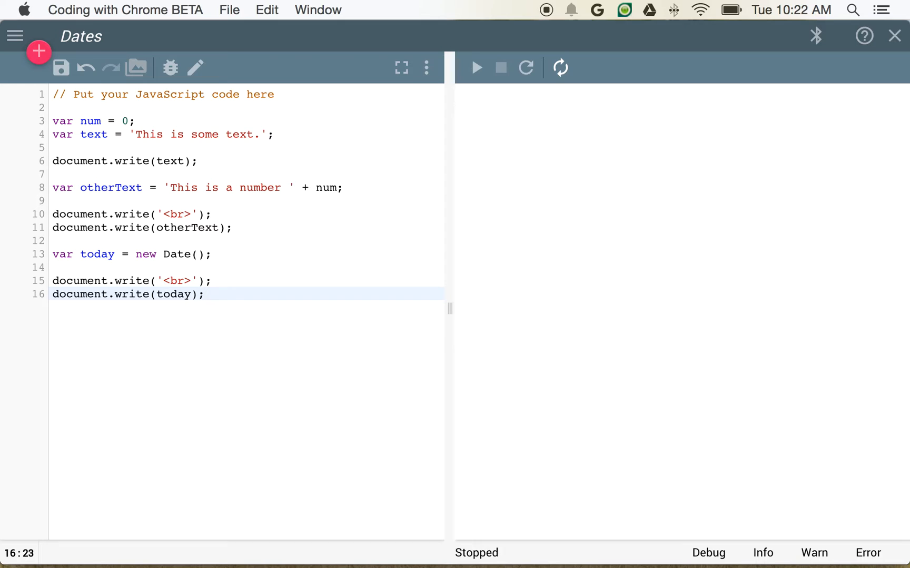
click(476, 67)
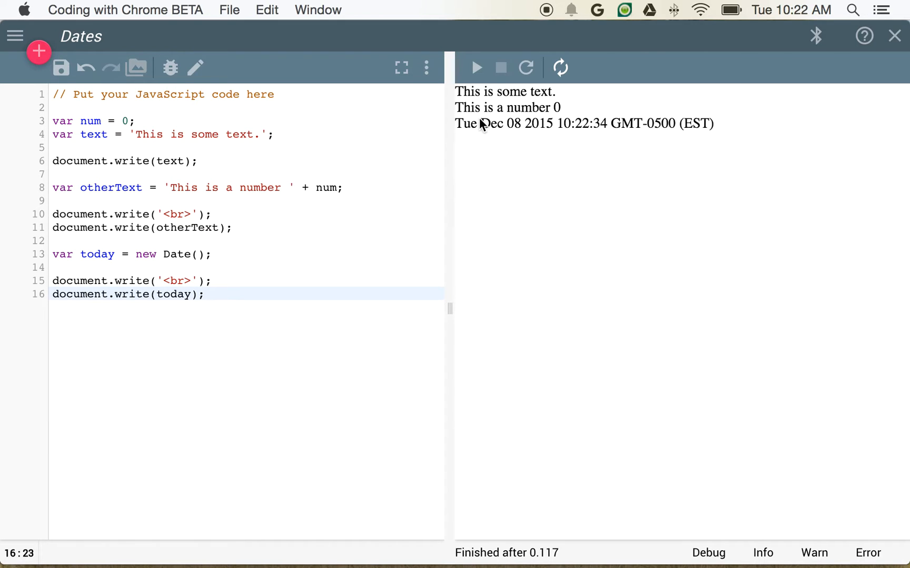
mouse_move(527, 132)
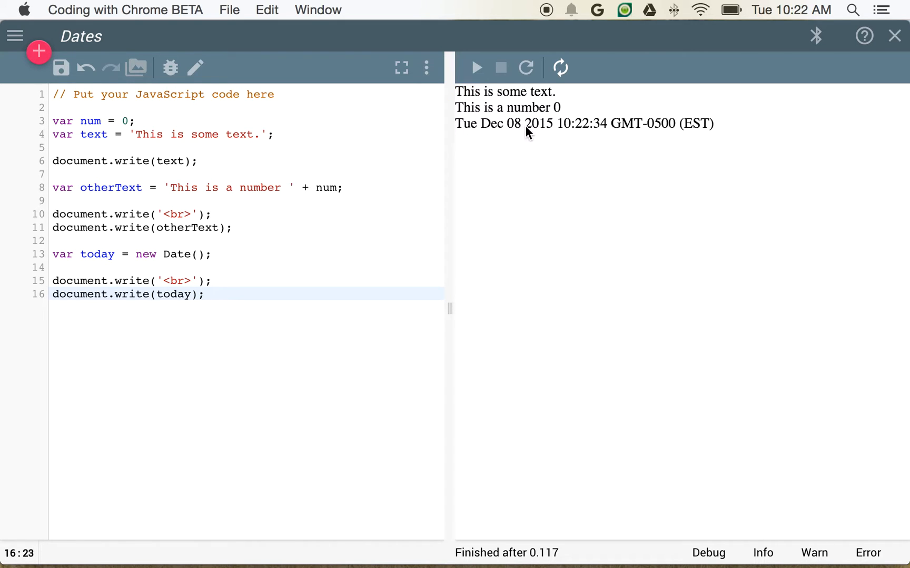
mouse_move(804, 19)
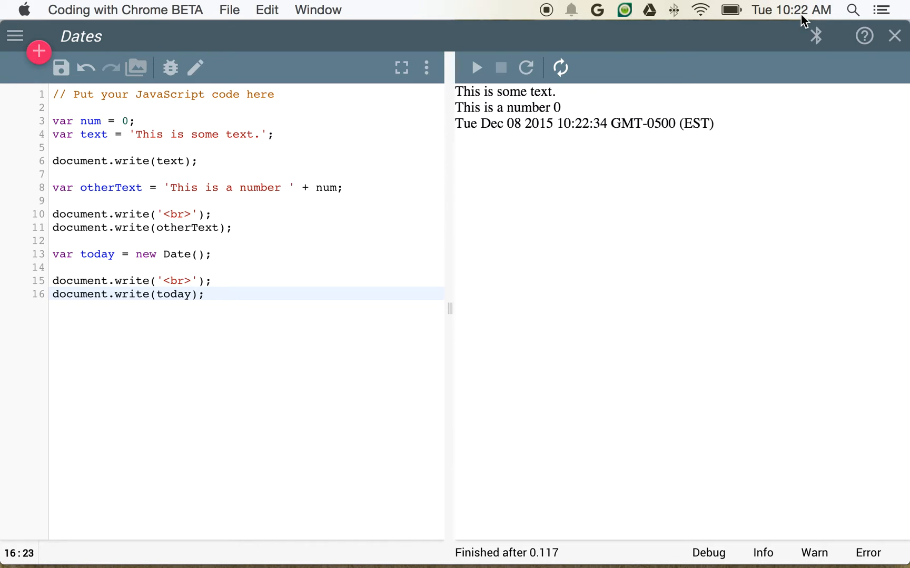
mouse_move(238, 336)
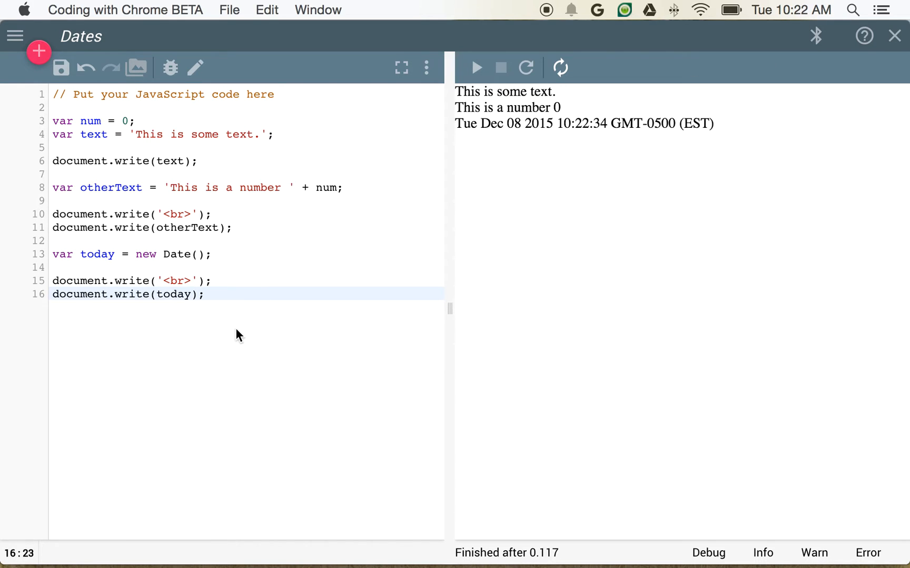
mouse_move(237, 317)
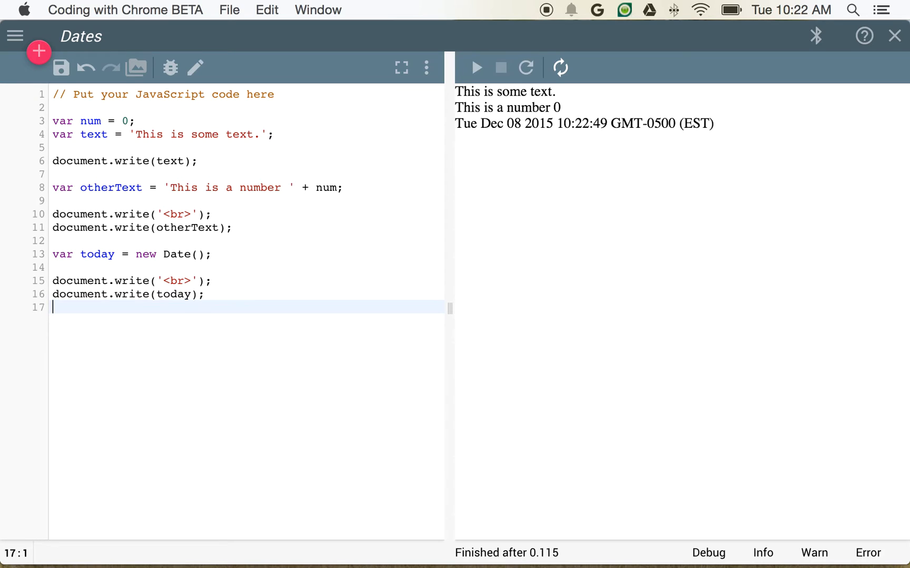
- Write today.getYear() on its own line after a '<br>' and run, showing 115
text(document.write()
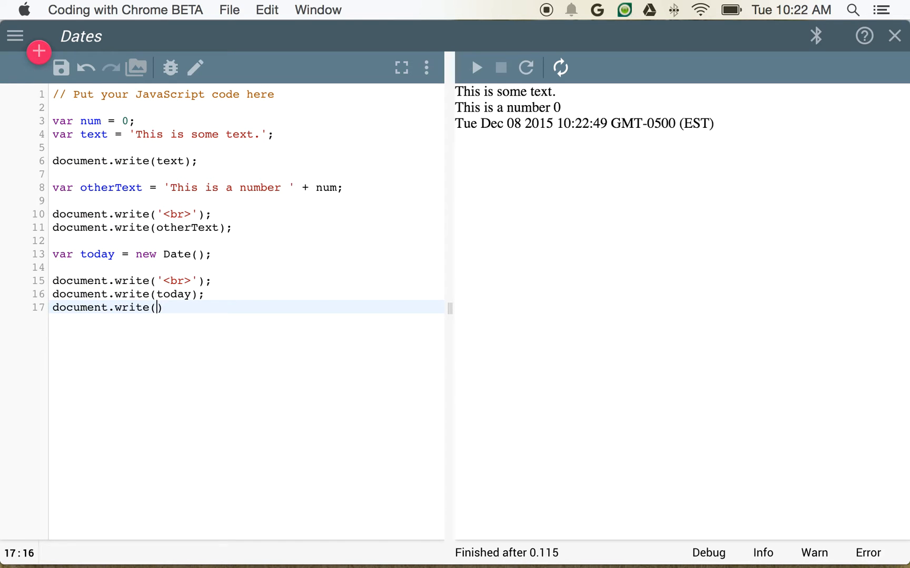
text(toda)
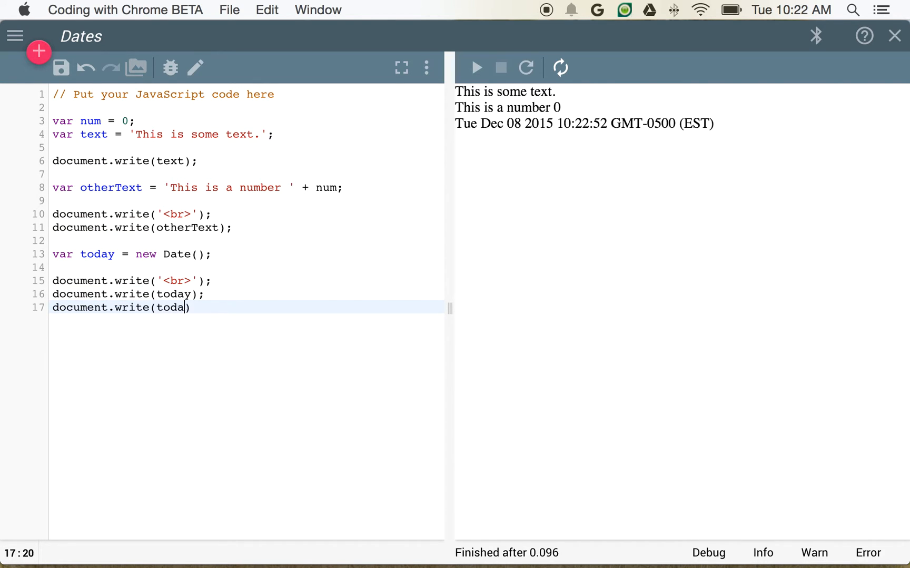
text(y.getYear());)
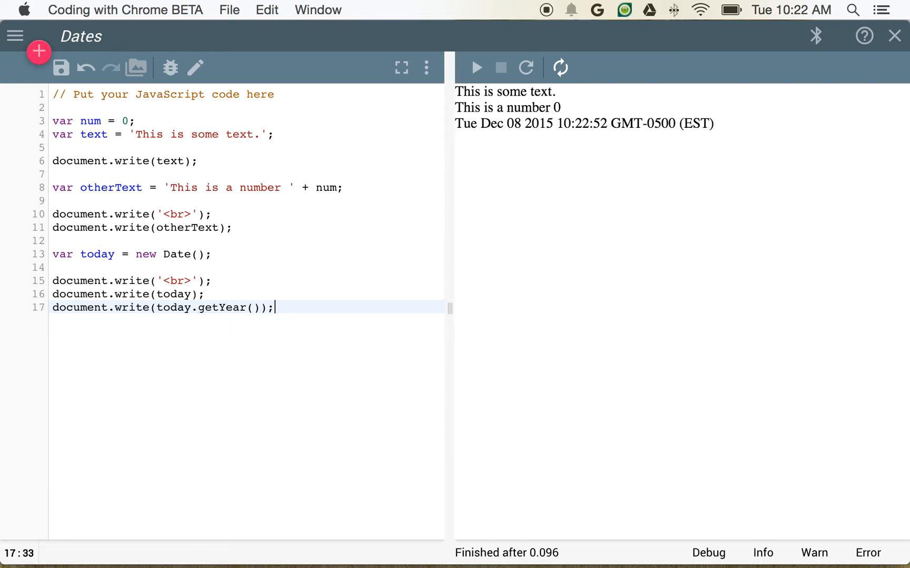
click(476, 67)
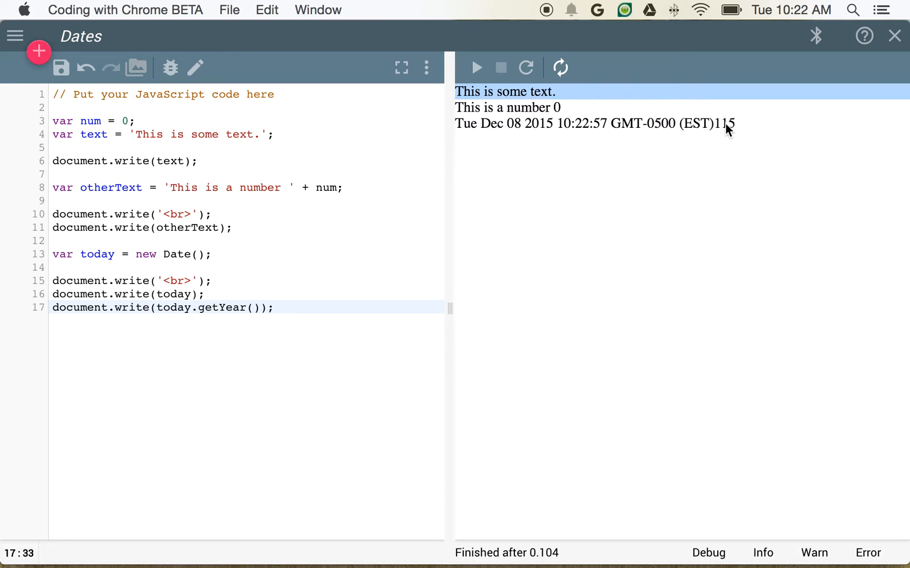
key(Return)
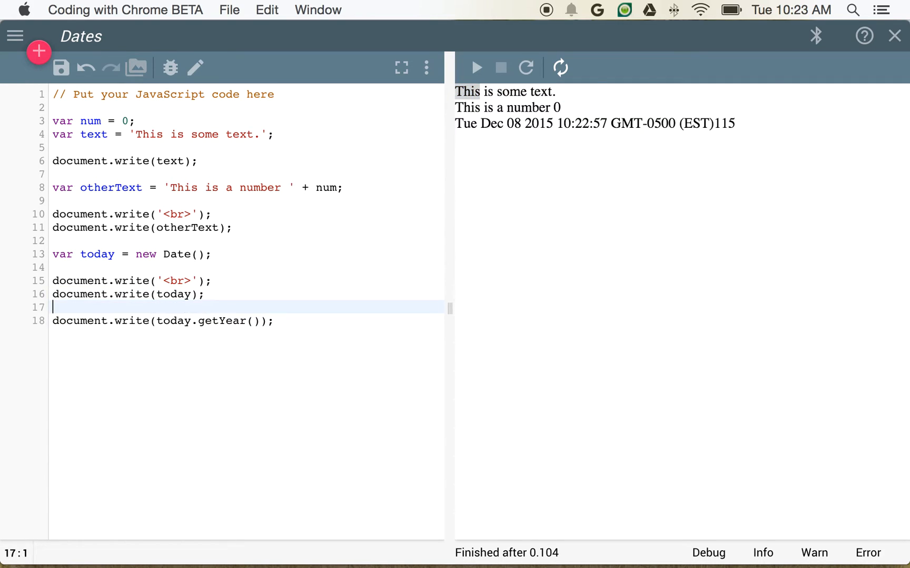
text(document.wr)
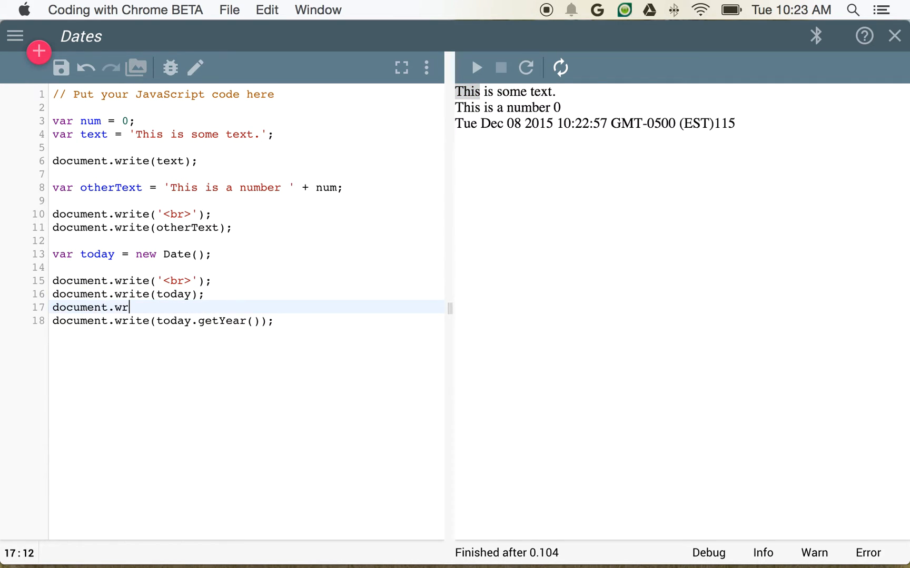
text(ite('<br>');)
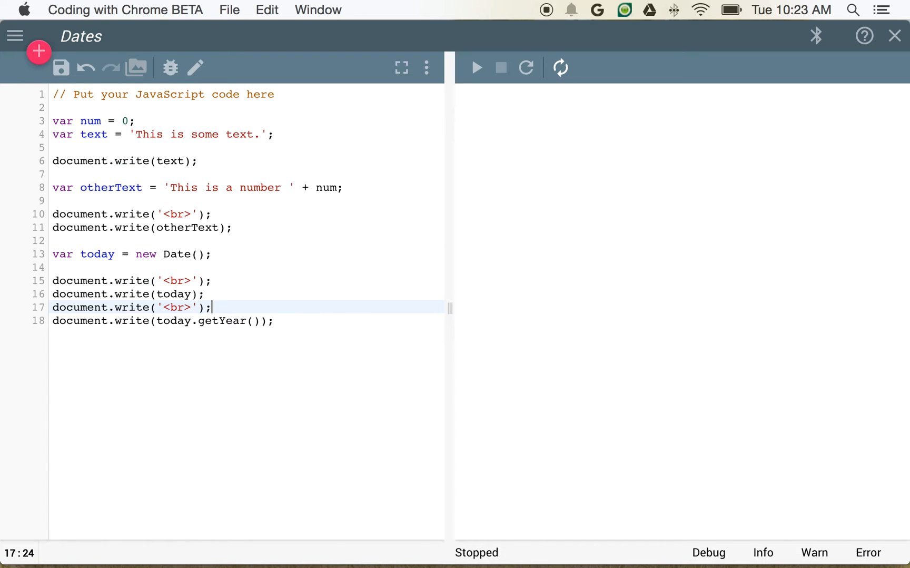
click(475, 68)
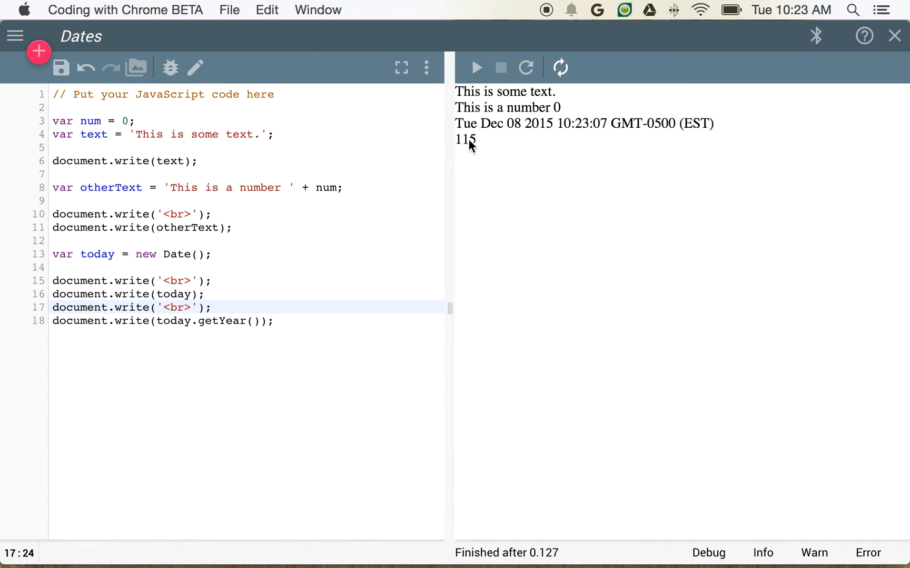
mouse_move(473, 154)
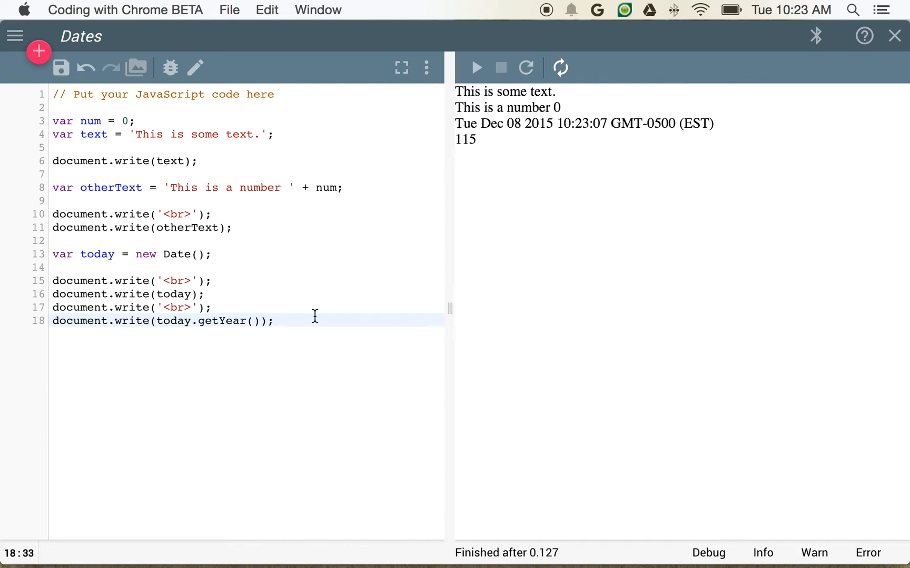
- Add 1900 to getYear() so the output shows 2015, then rerun
text(+1)
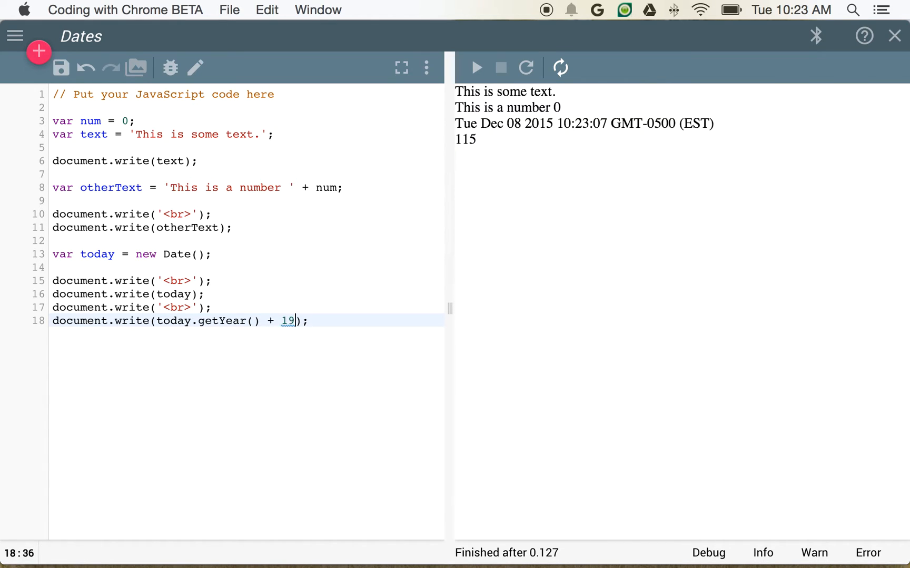
text(00)
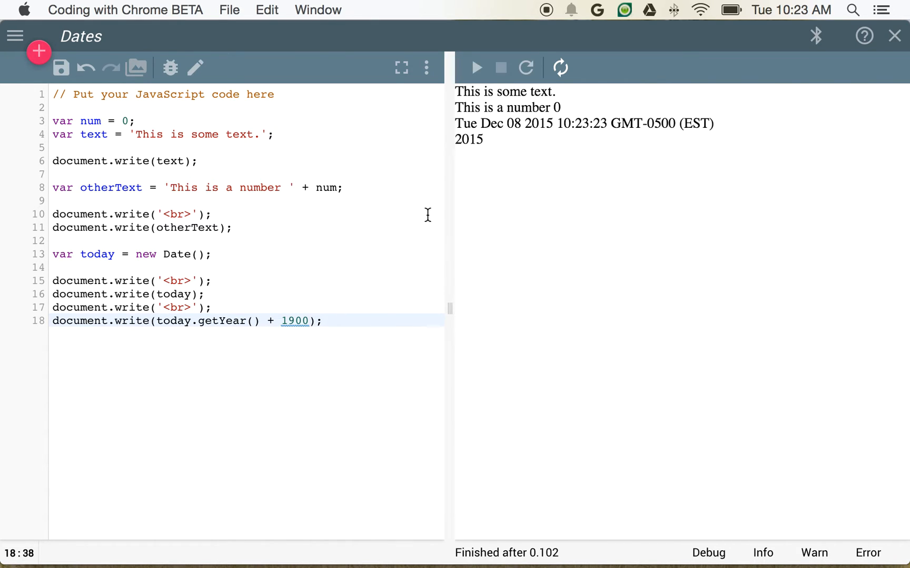
key(Return)
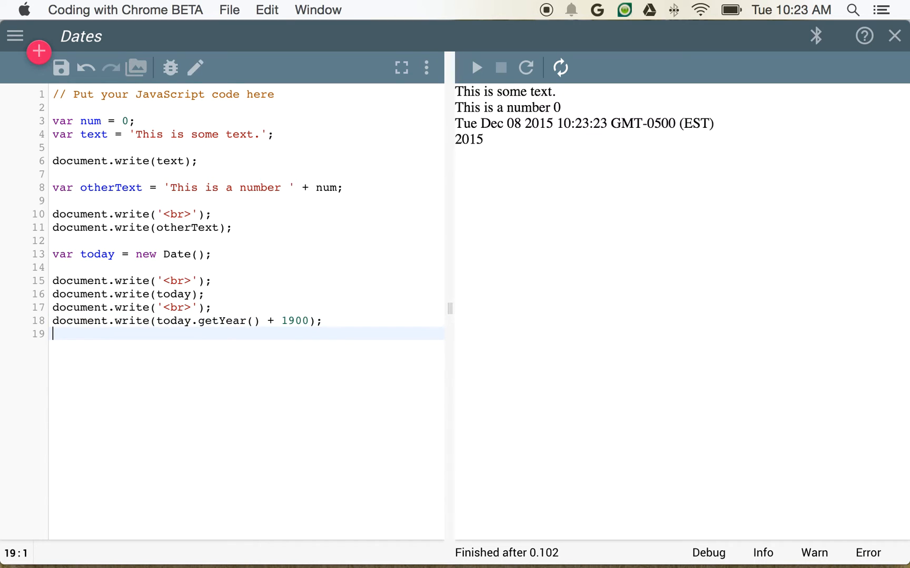
click(128, 307)
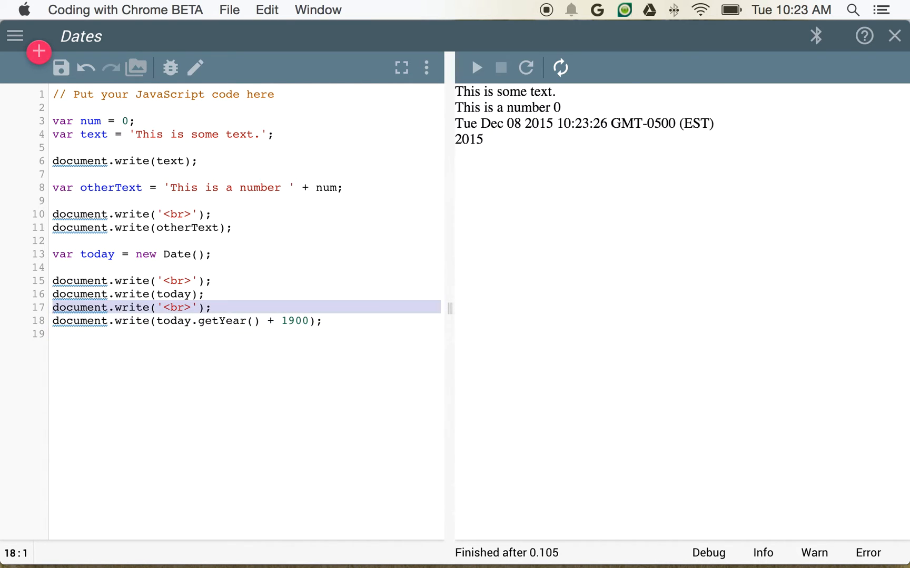
- Write a '<br>' and today.getMonth(), then run the program
text(document.write('<br>');)
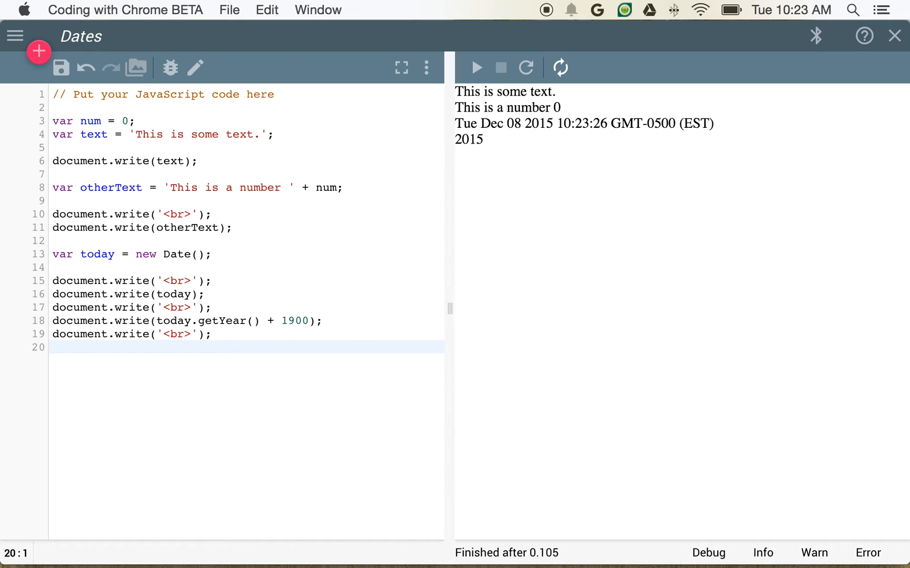
text(document)
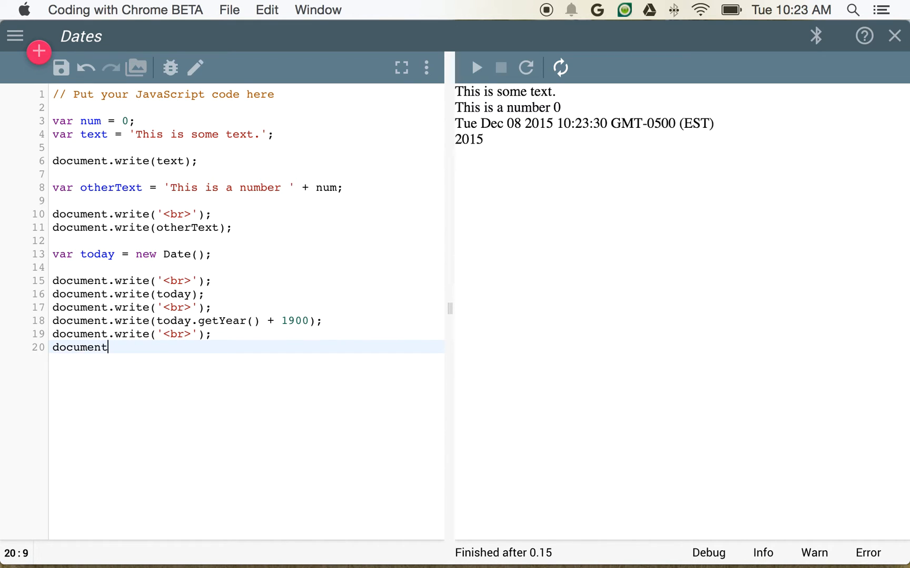
text(.write(today.g)
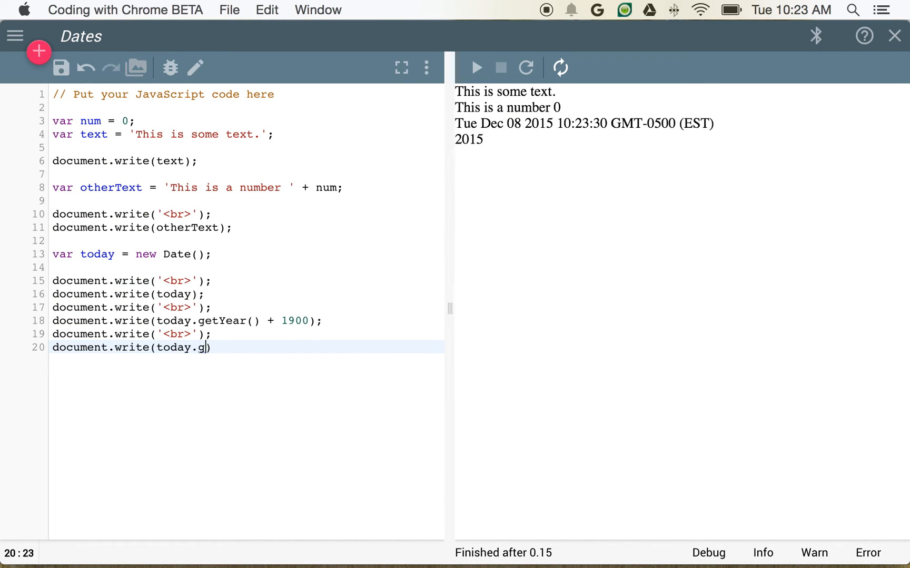
text(etMonth()
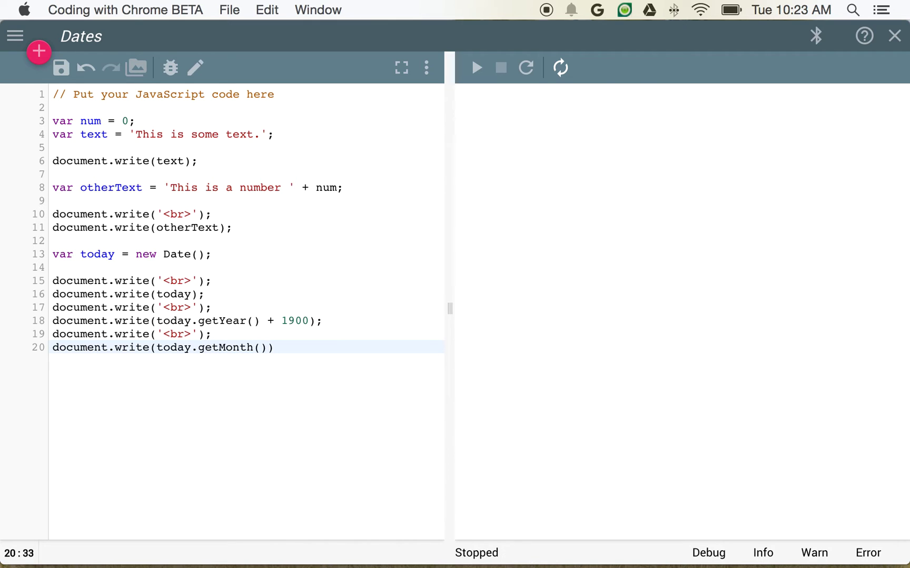
click(475, 68)
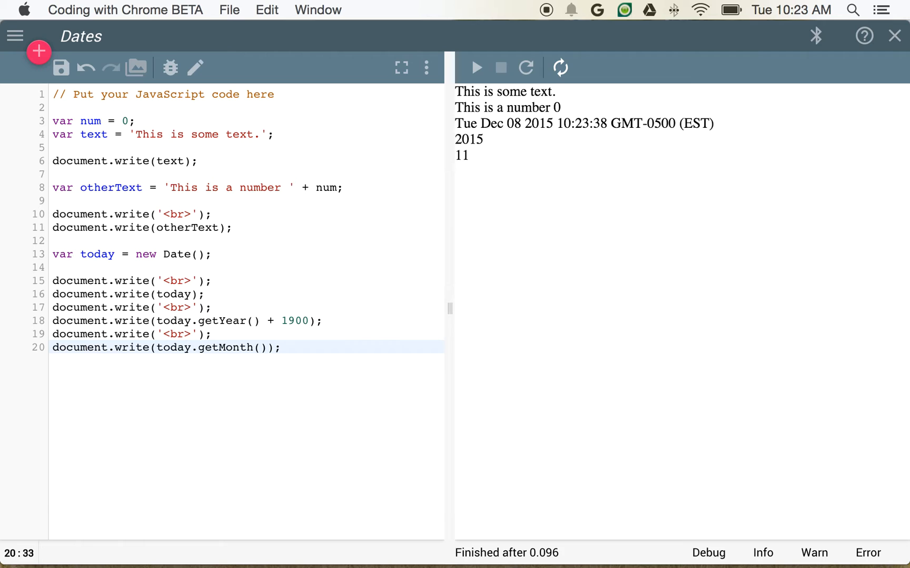
- Add 1 to getMonth() so the output shows month 12
click(267, 347)
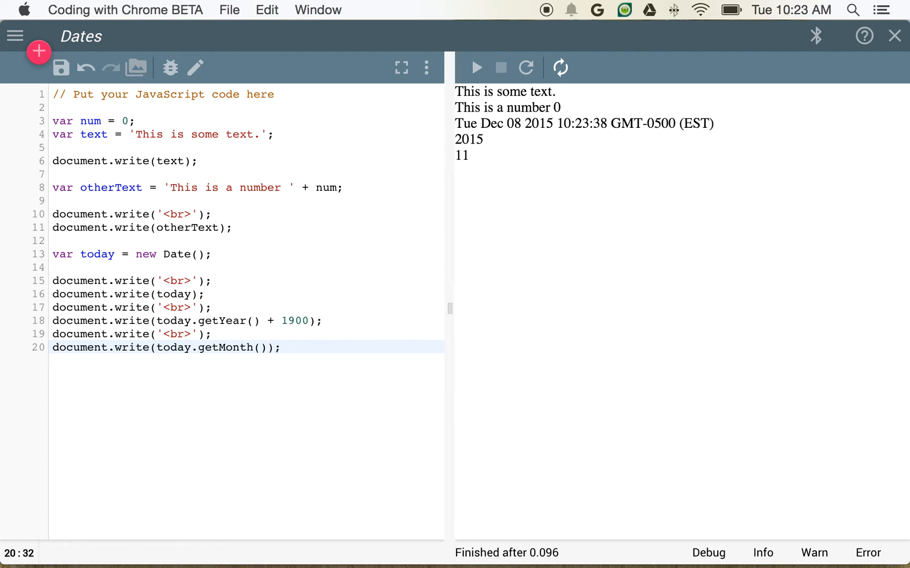
text(+ 1)
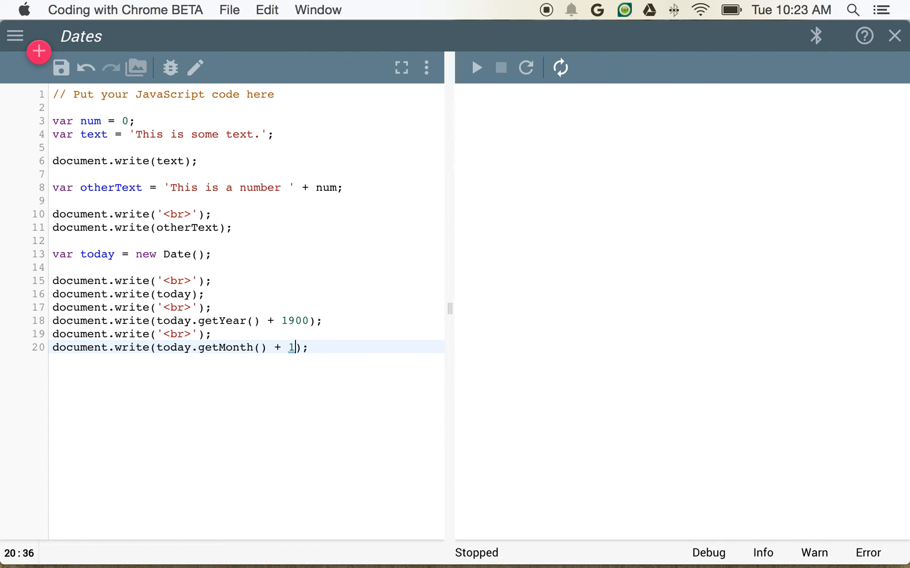
click(475, 68)
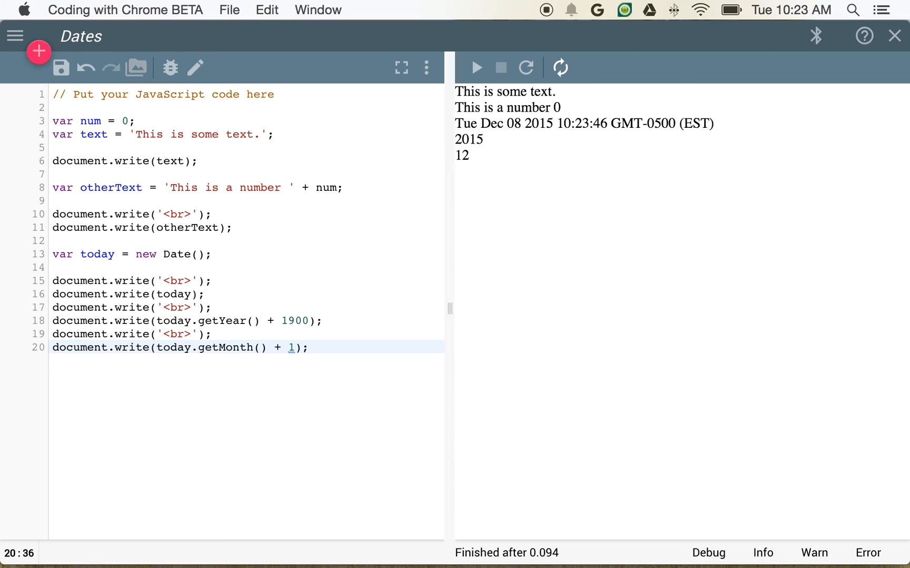
key(Return)
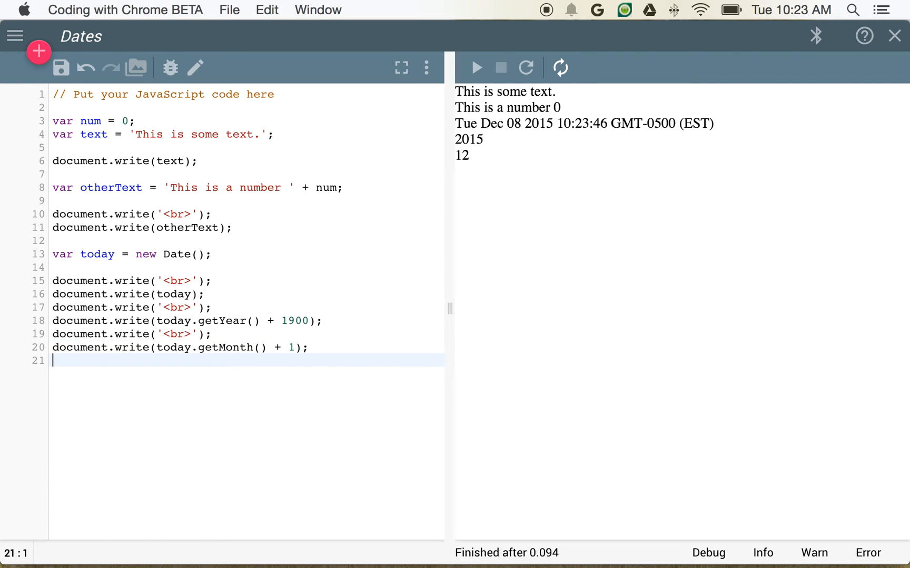
text(document.write()
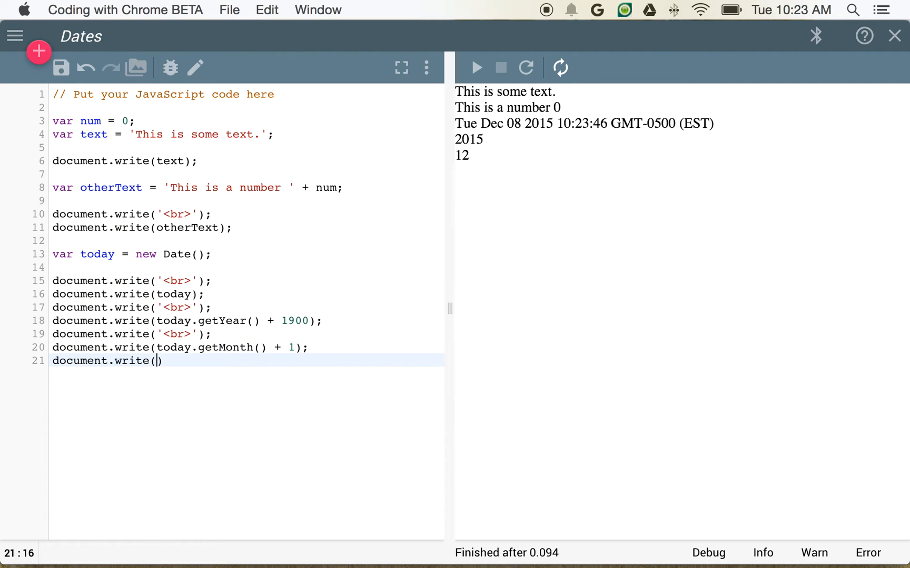
text(today.getT)
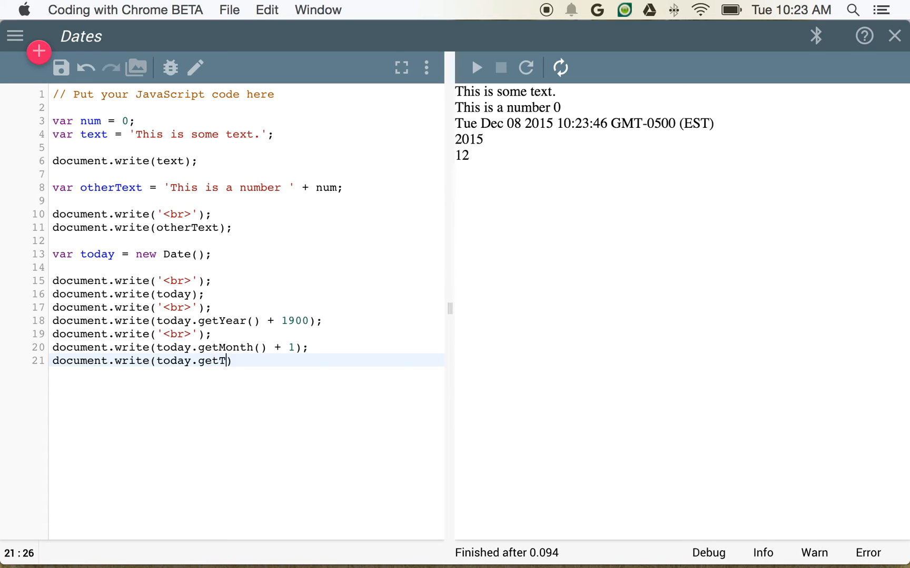
text(ime());)
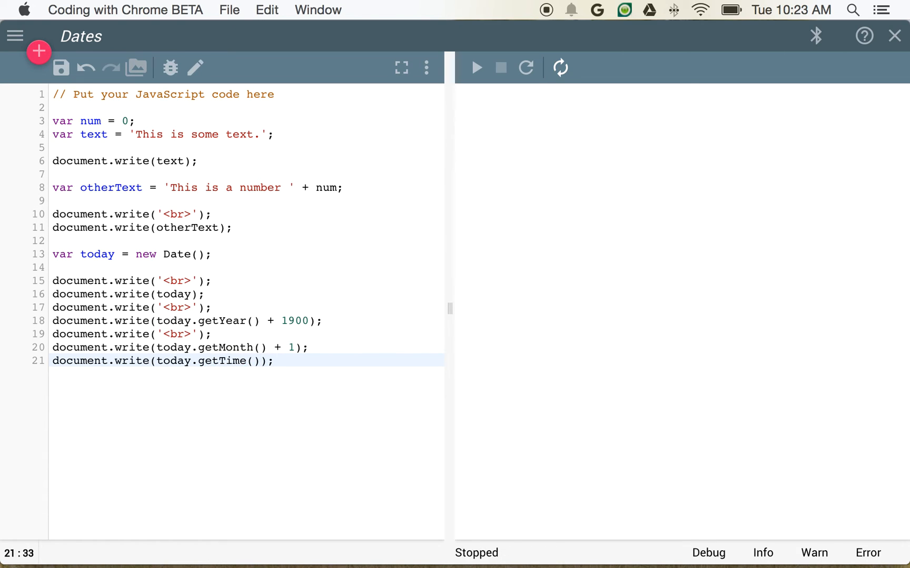
click(475, 67)
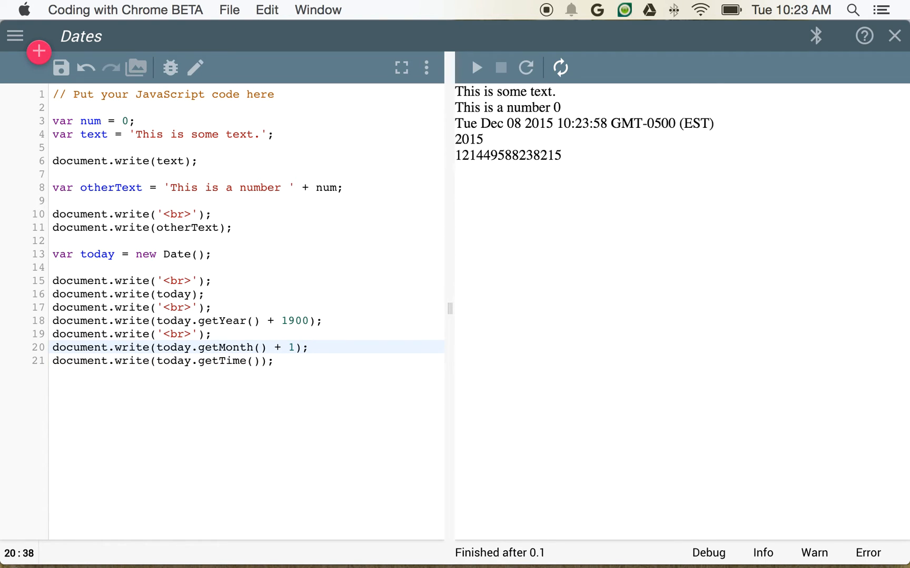
click(266, 10)
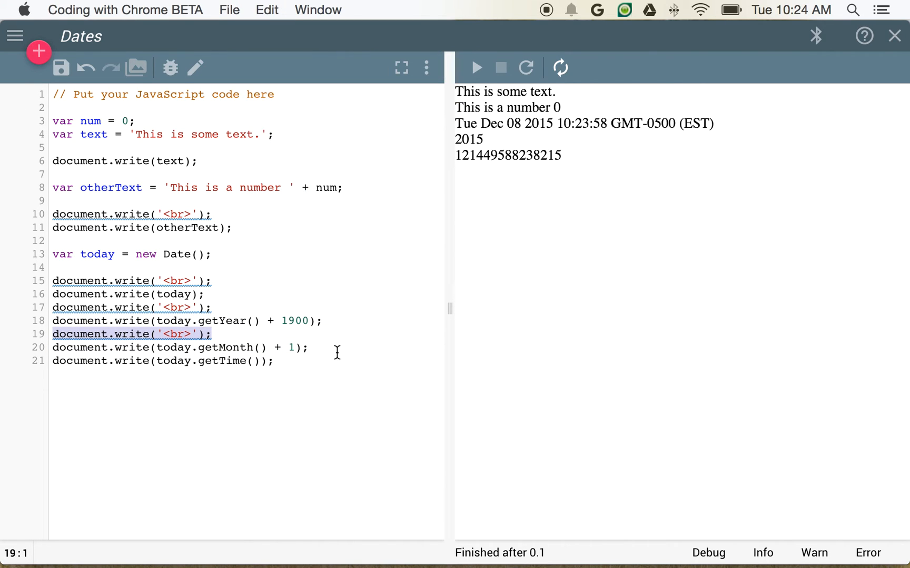
click(267, 10)
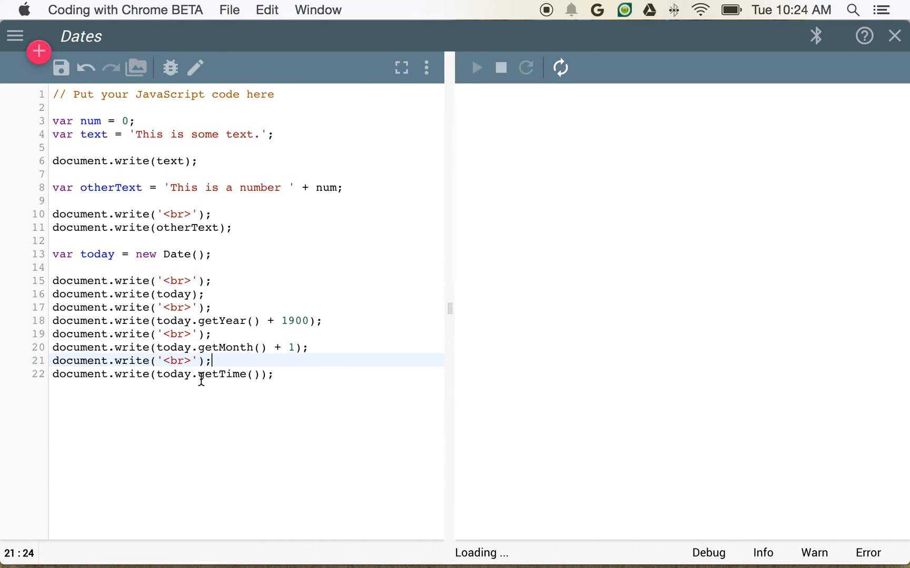
click(476, 67)
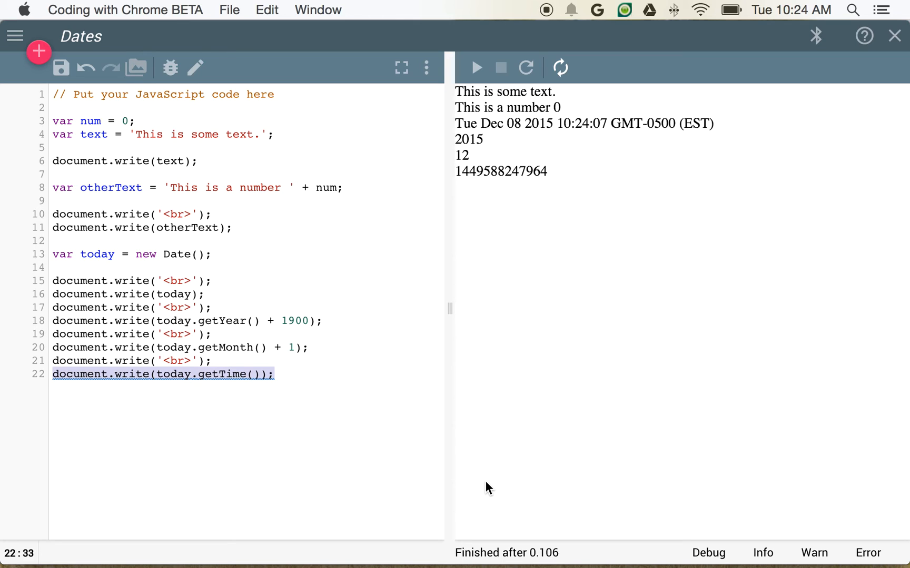
click(276, 375)
text(var)
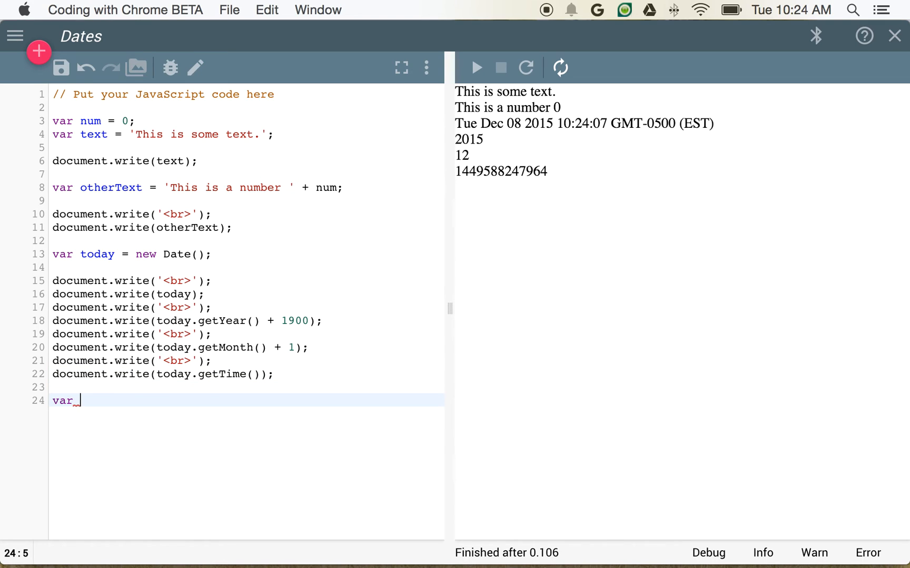
- Declare startDate as new Date('1970-01-01') and write a line break plus startDate.getTime()
text(start =)
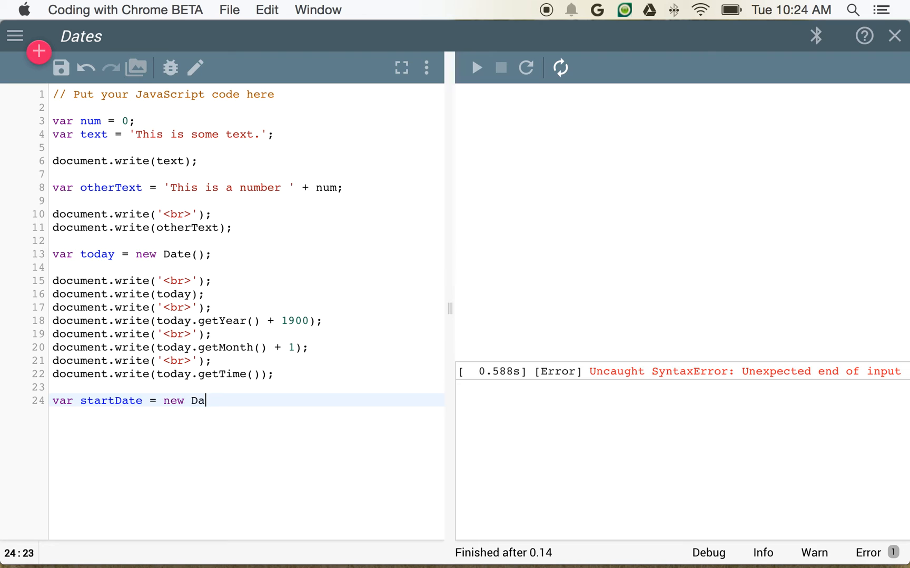
text(te('20')
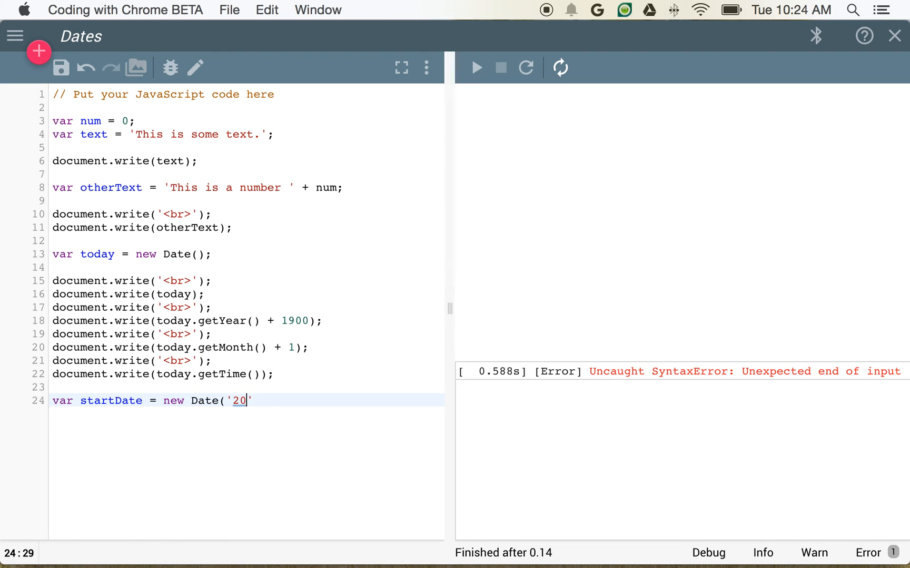
text(1970-)
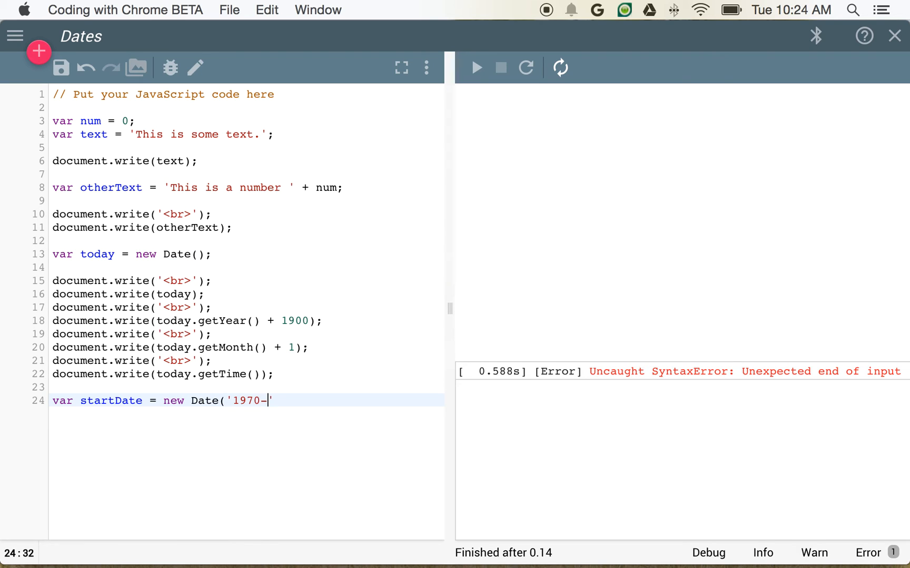
text(01-01');)
text(documen)
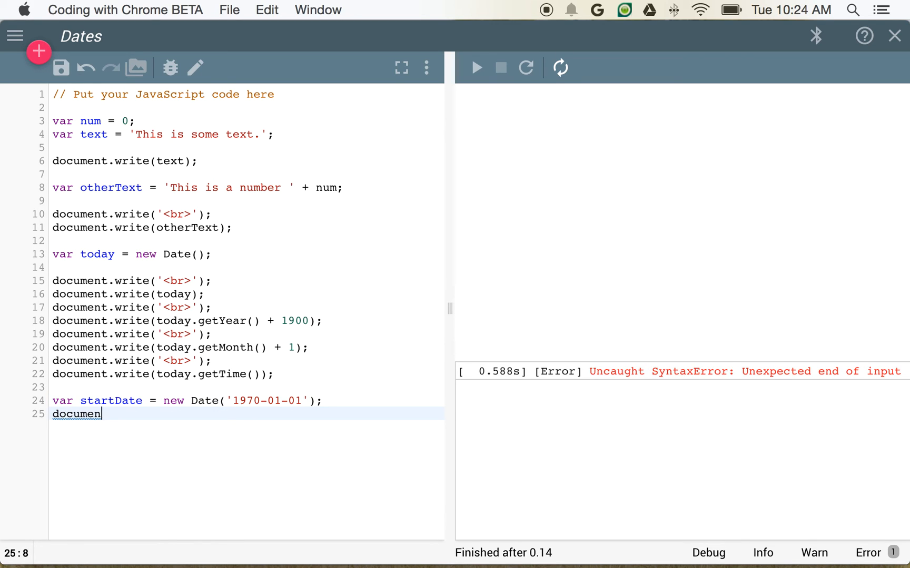
text(t.write())
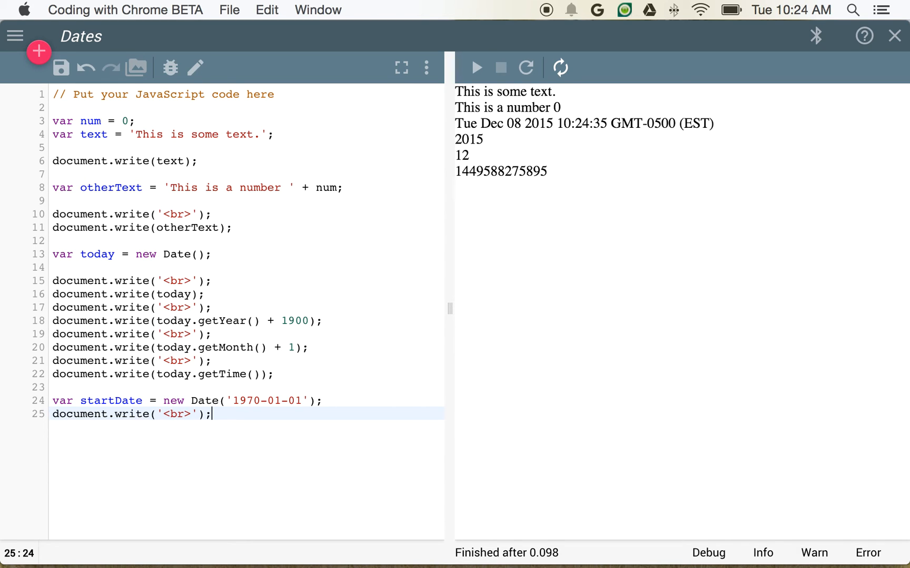
text(document.write(startDate.)
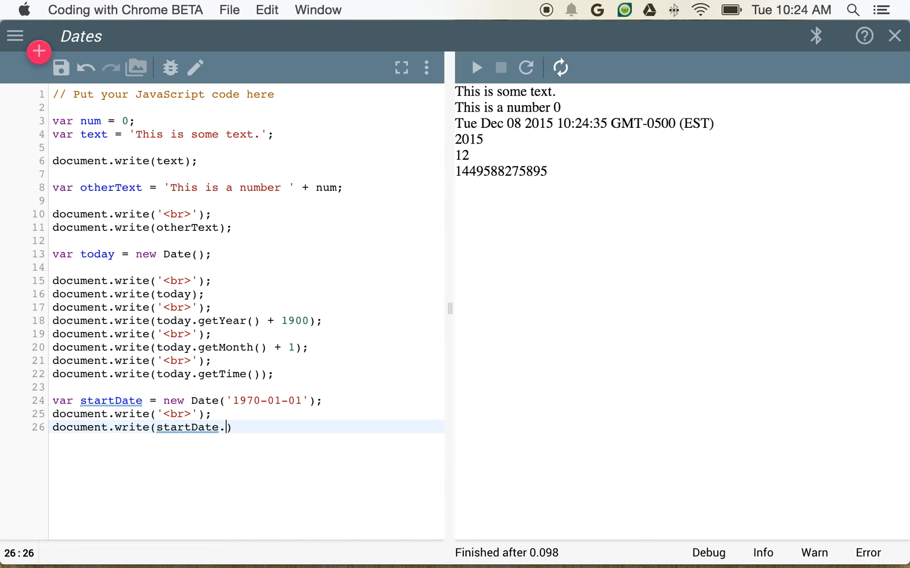
text(getTime());)
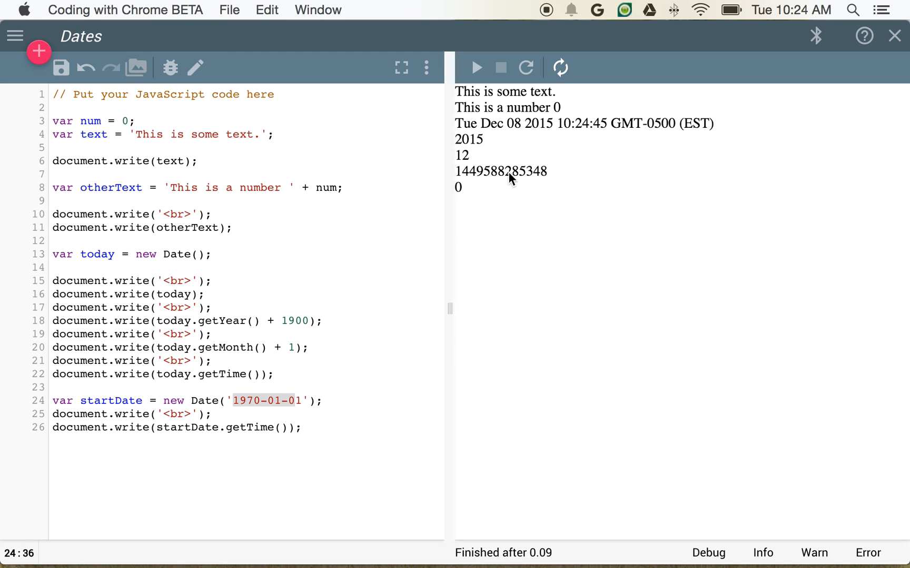
mouse_move(515, 167)
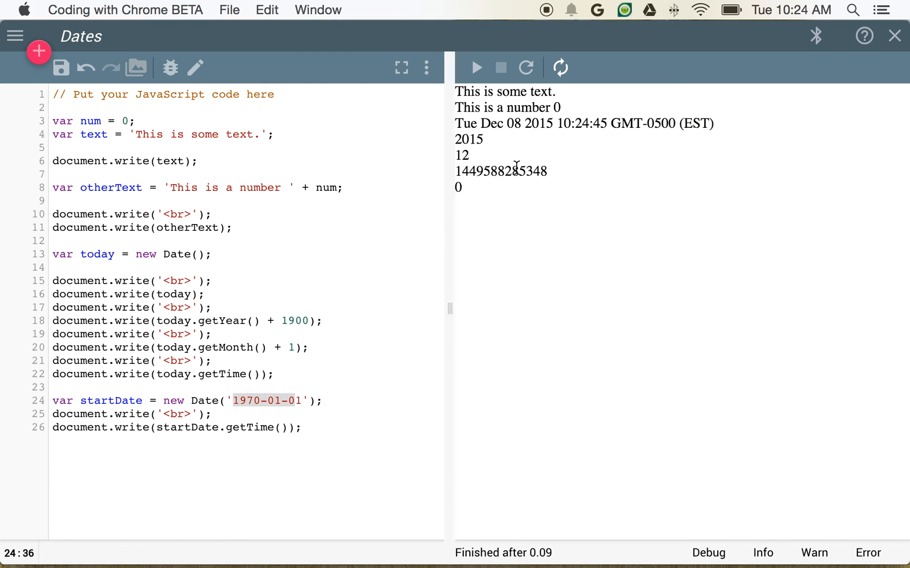
mouse_move(492, 184)
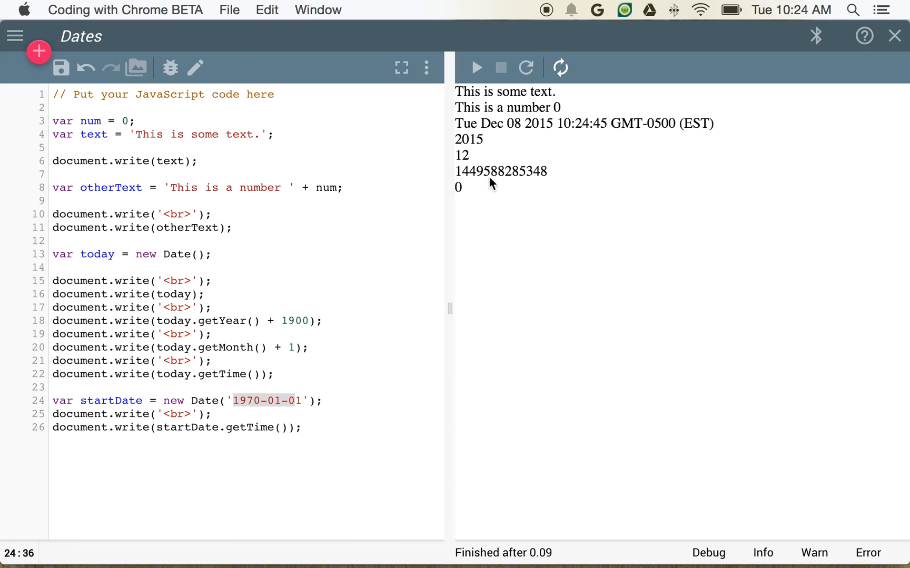
mouse_move(548, 180)
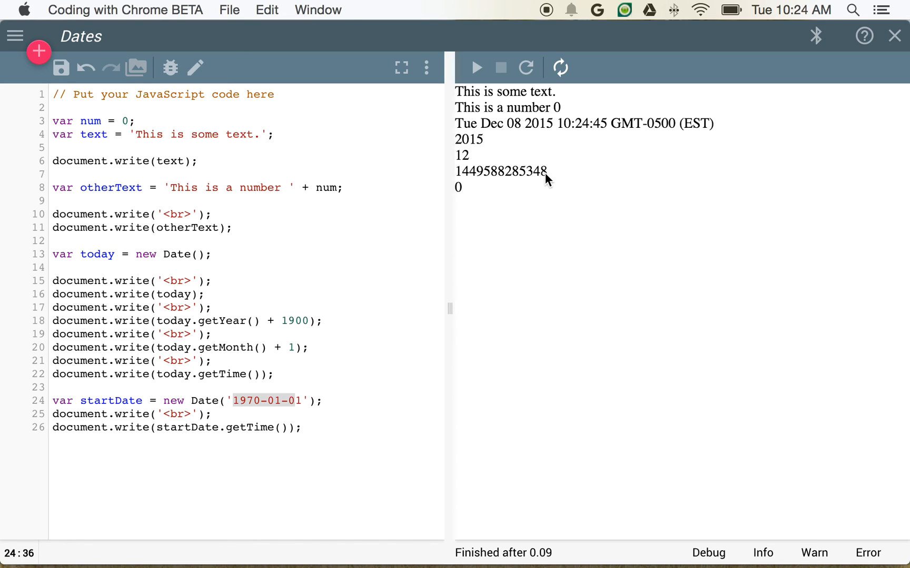
mouse_move(146, 262)
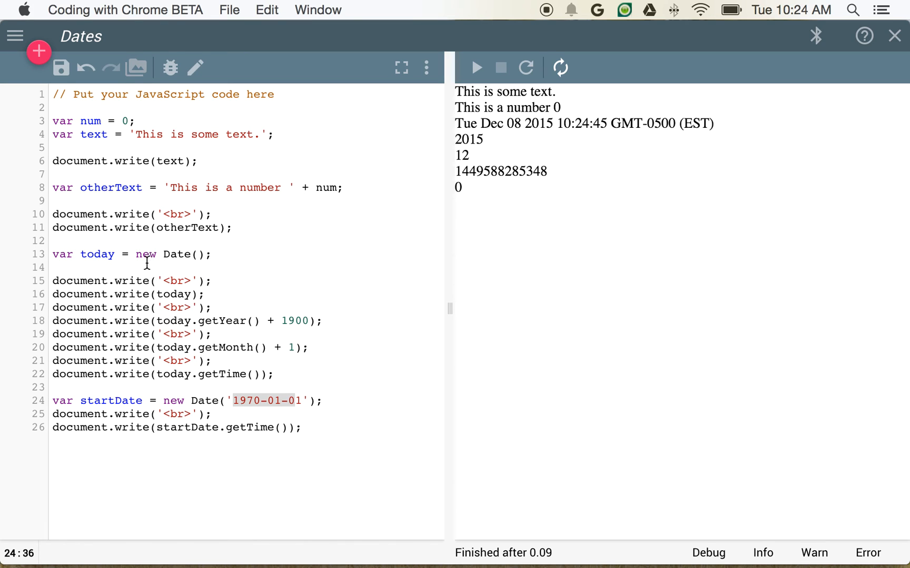
mouse_move(528, 180)
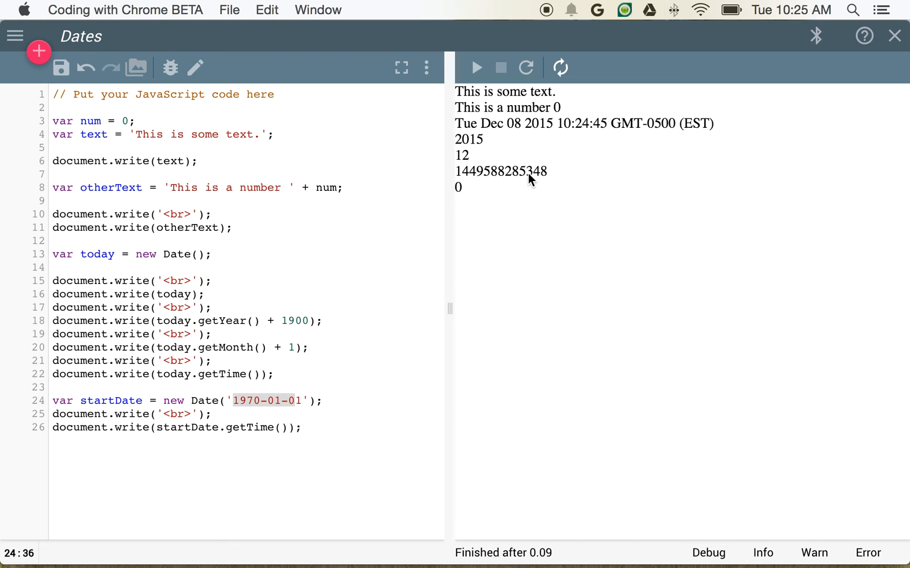
mouse_move(490, 184)
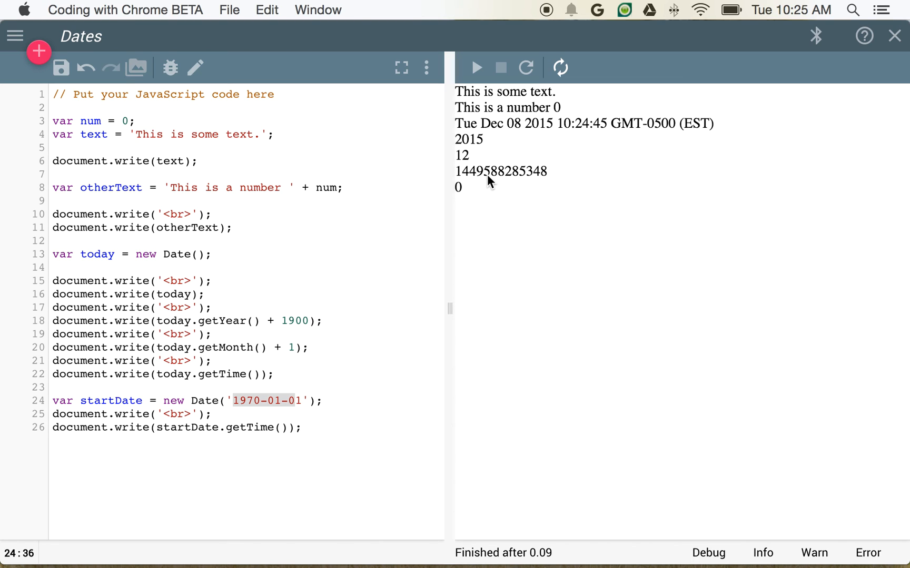
mouse_move(528, 180)
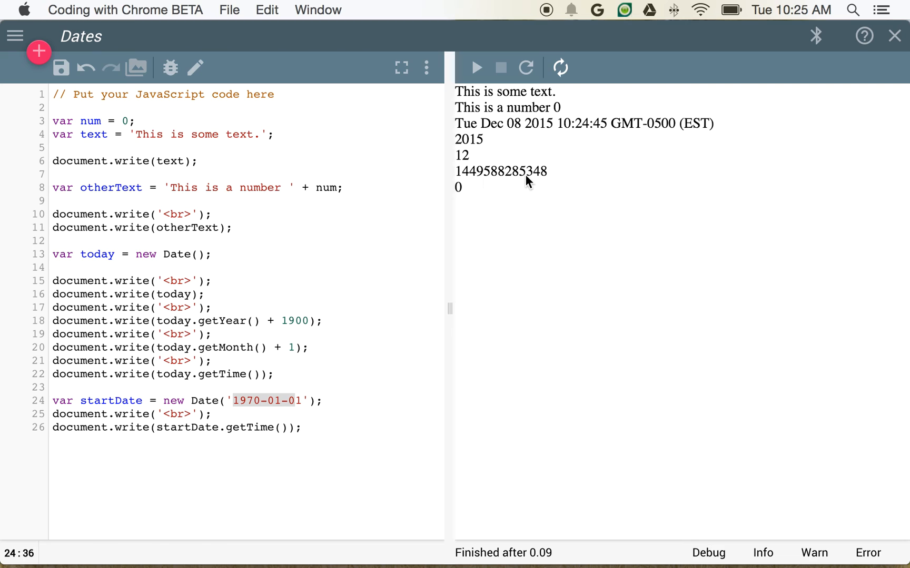
mouse_move(506, 181)
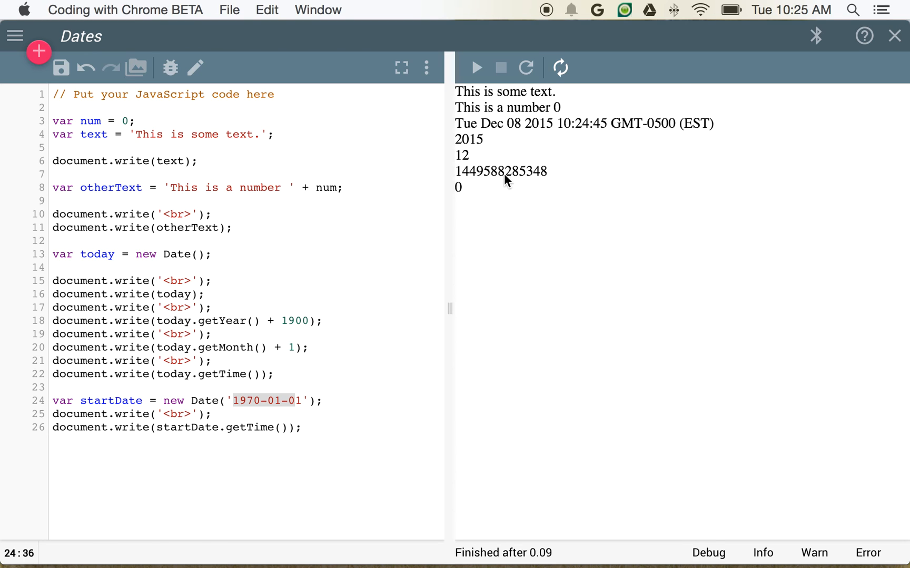
mouse_move(467, 182)
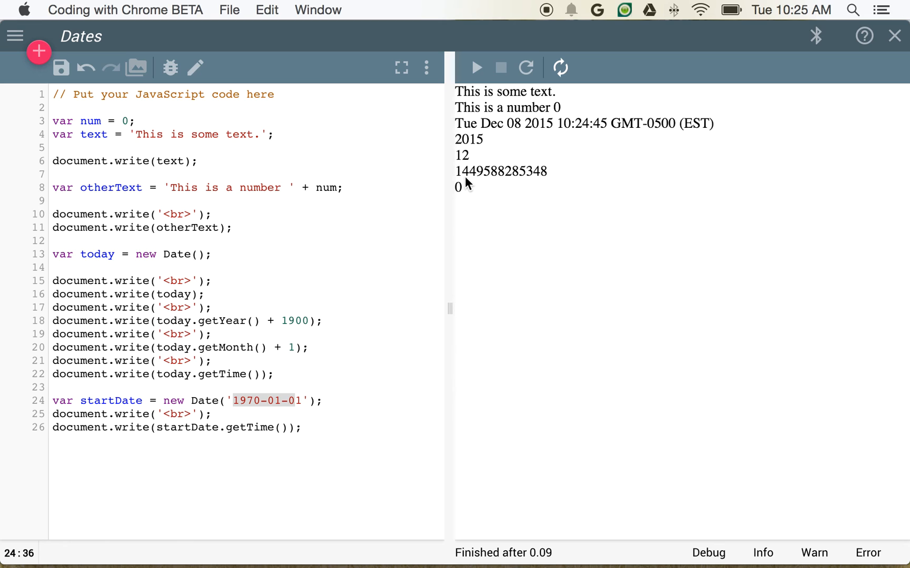
mouse_move(308, 394)
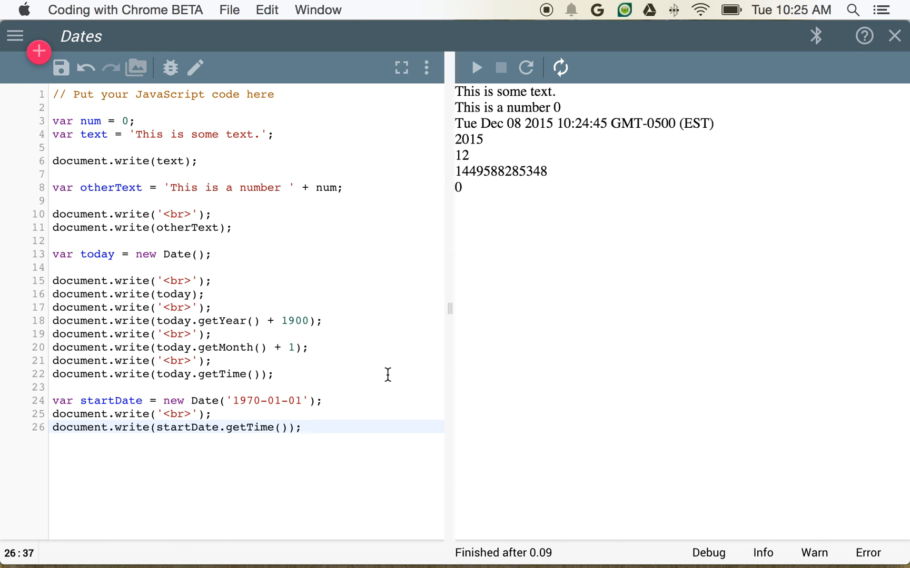
mouse_move(414, 383)
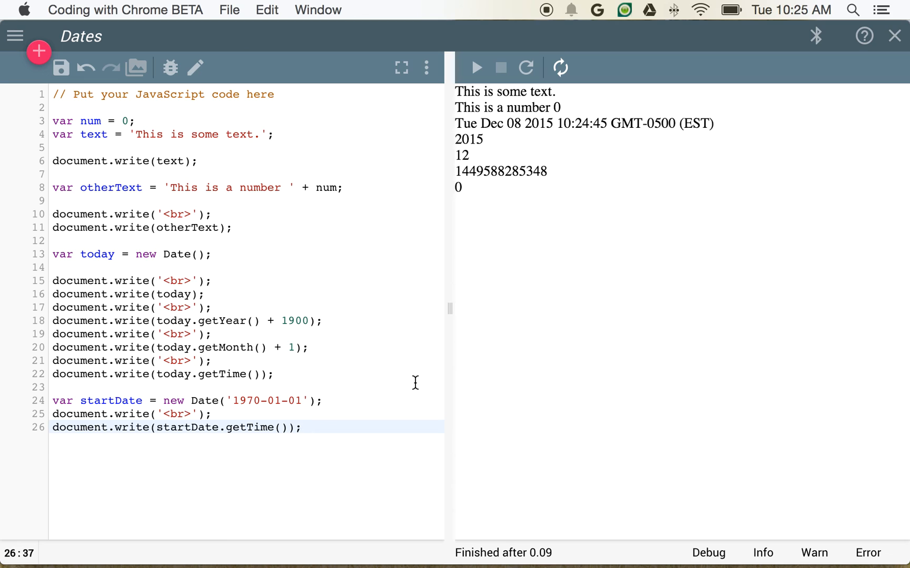
click(300, 427)
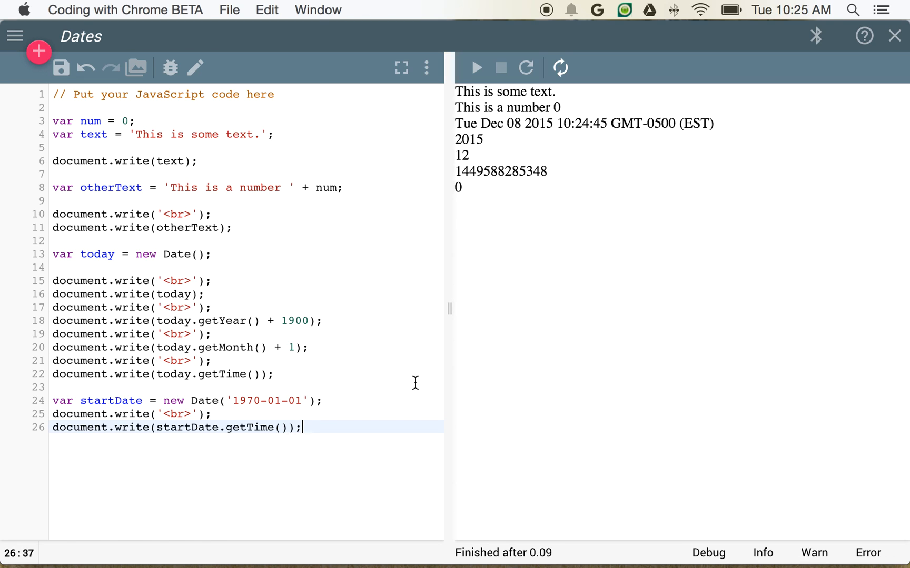